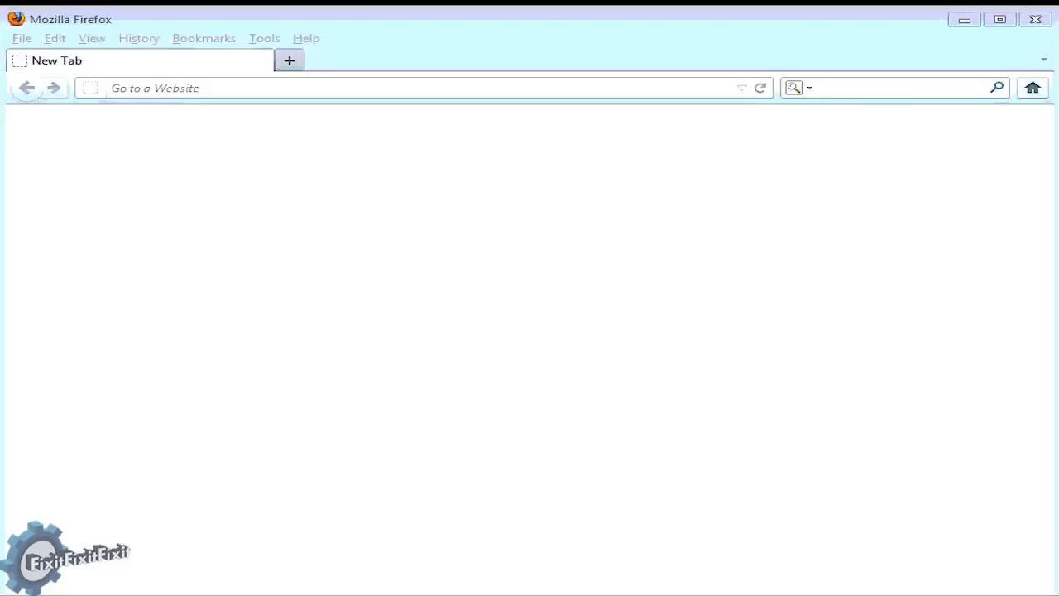
pyautogui.click(316, 88)
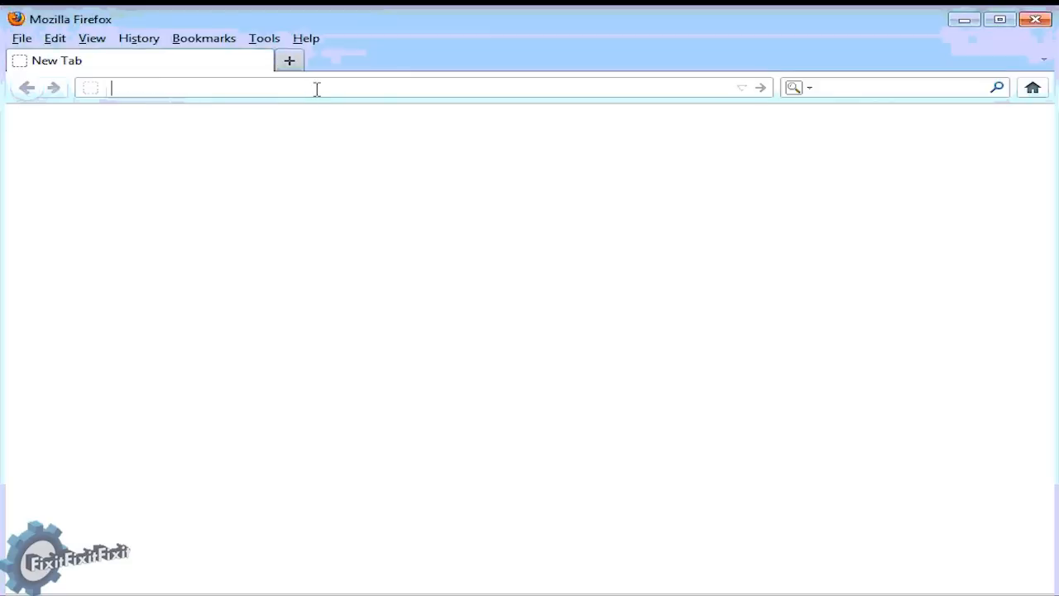
pyautogui.write('www.google.com')
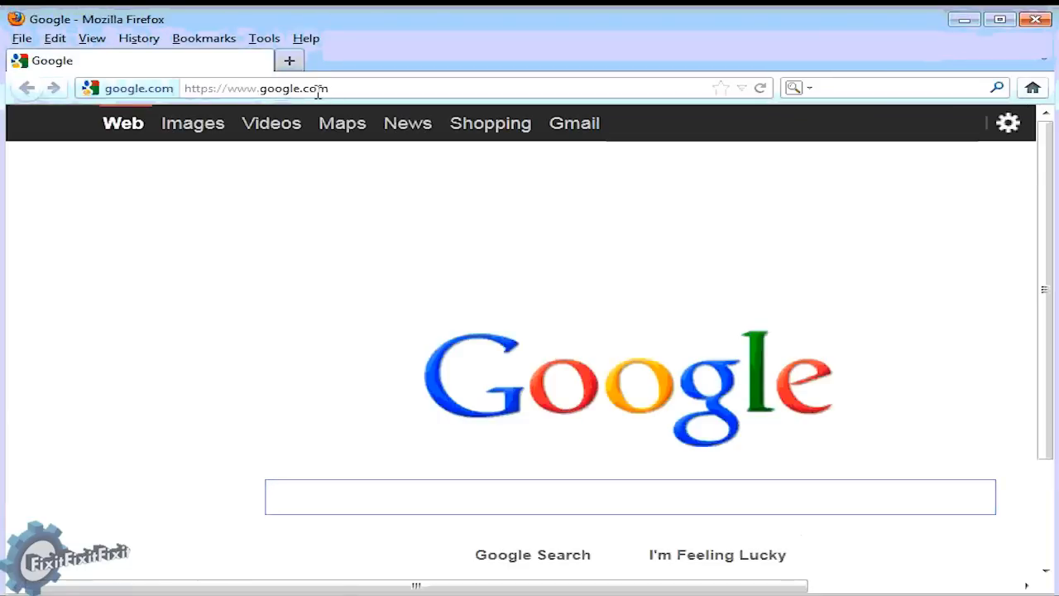
pyautogui.write('asus')
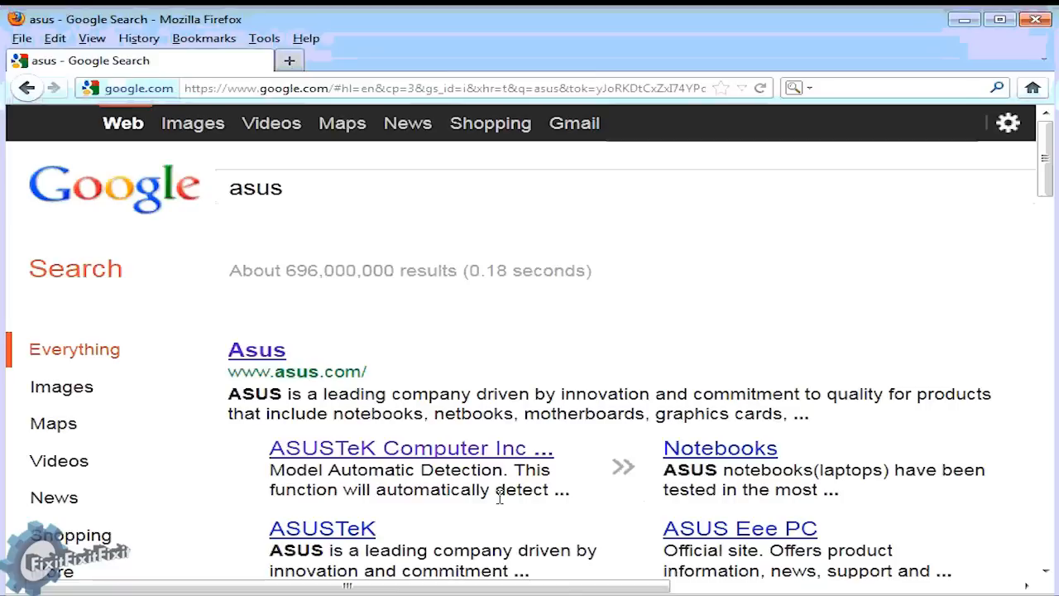
pyautogui.moveTo(251, 356)
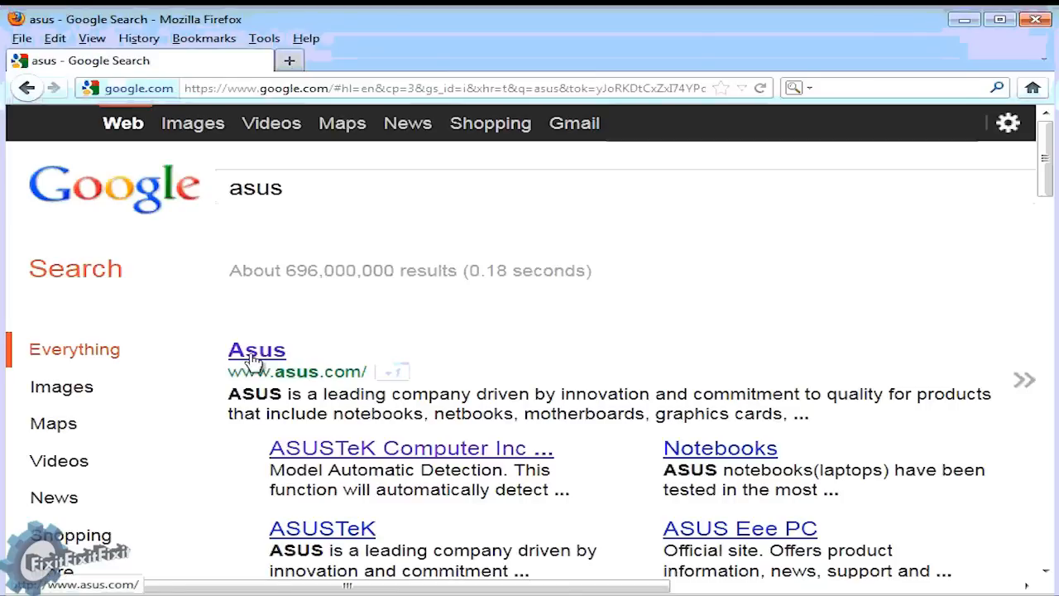
pyautogui.moveTo(313, 366)
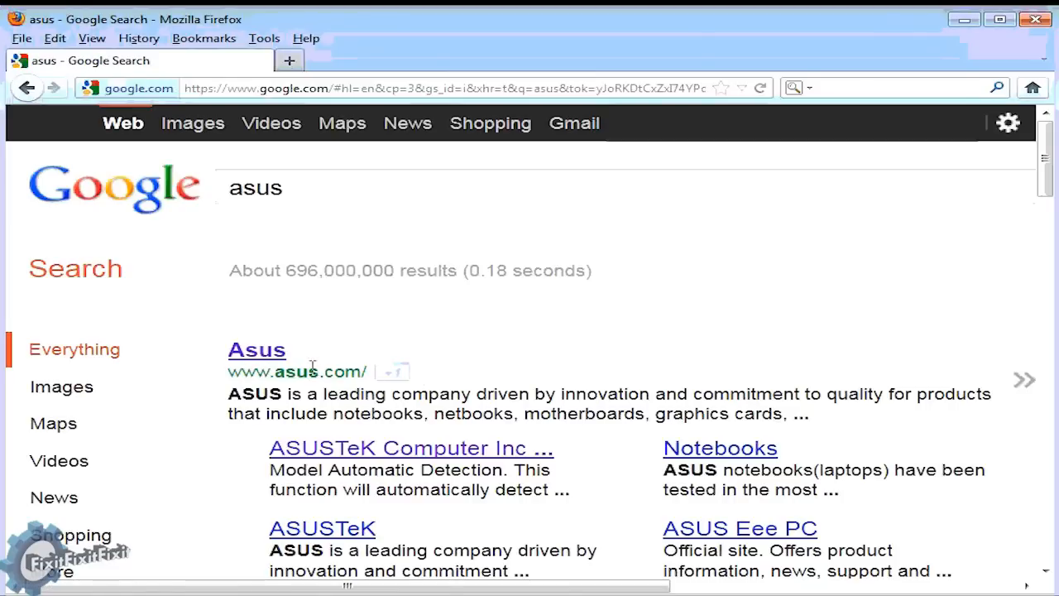
pyautogui.moveTo(259, 354)
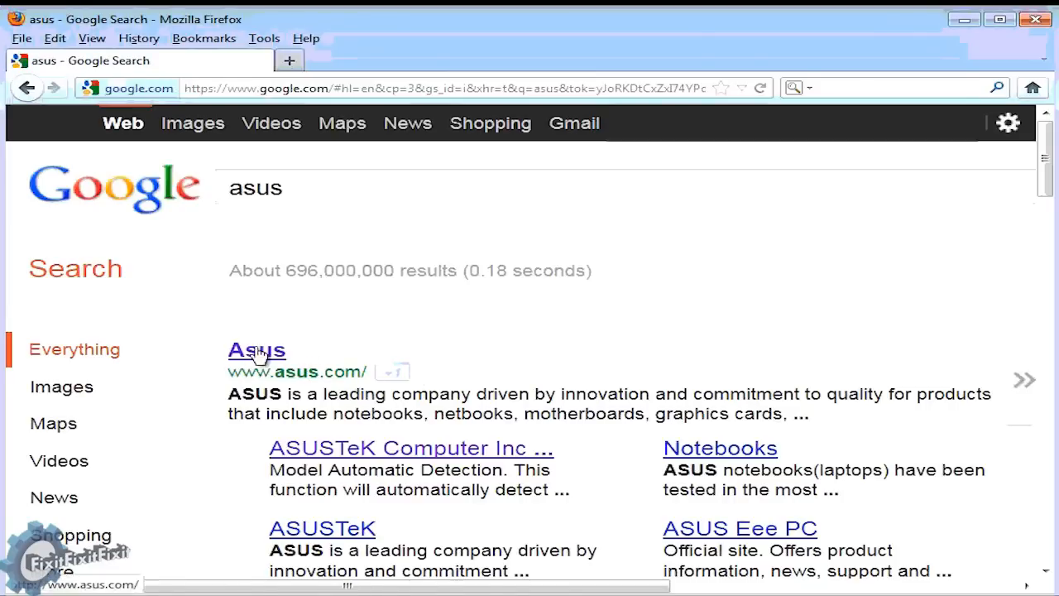
pyautogui.click(255, 351)
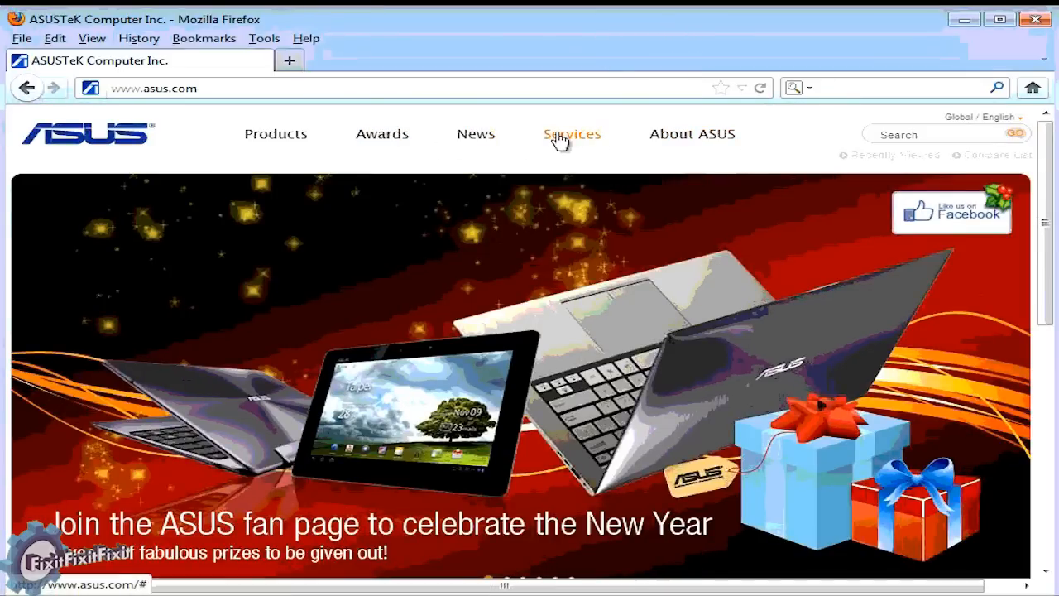
# - Reach the ASUS support Download page via Services > Support and focus the model search box
pyautogui.click(573, 132)
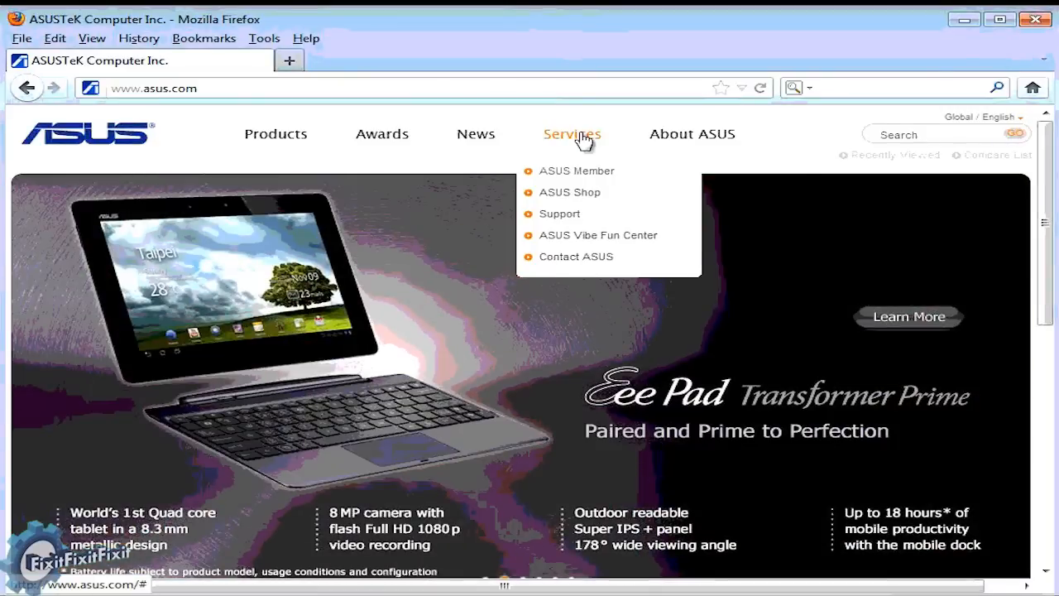
pyautogui.click(559, 213)
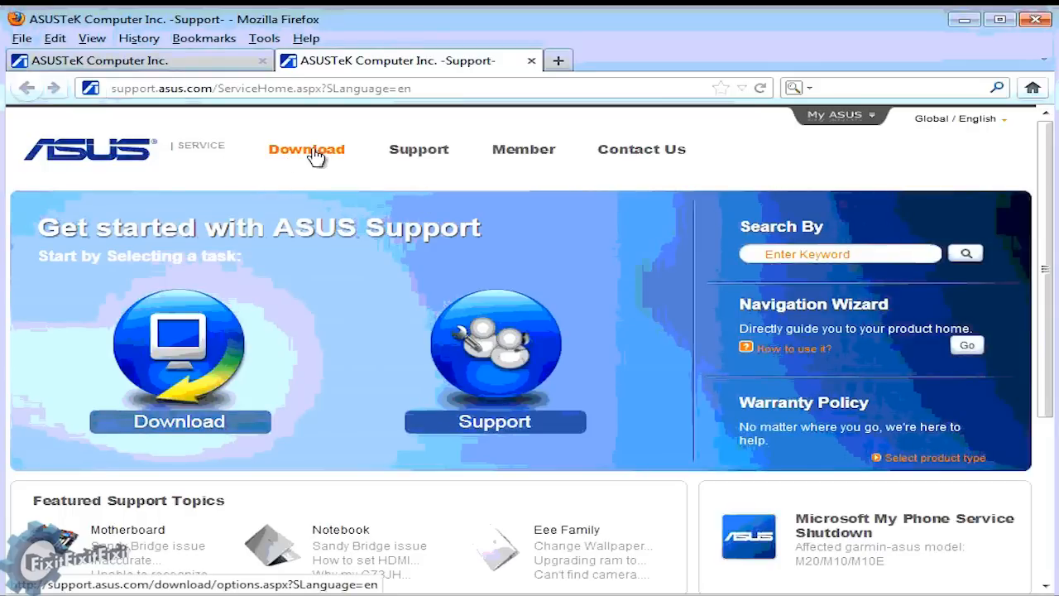
pyautogui.click(306, 149)
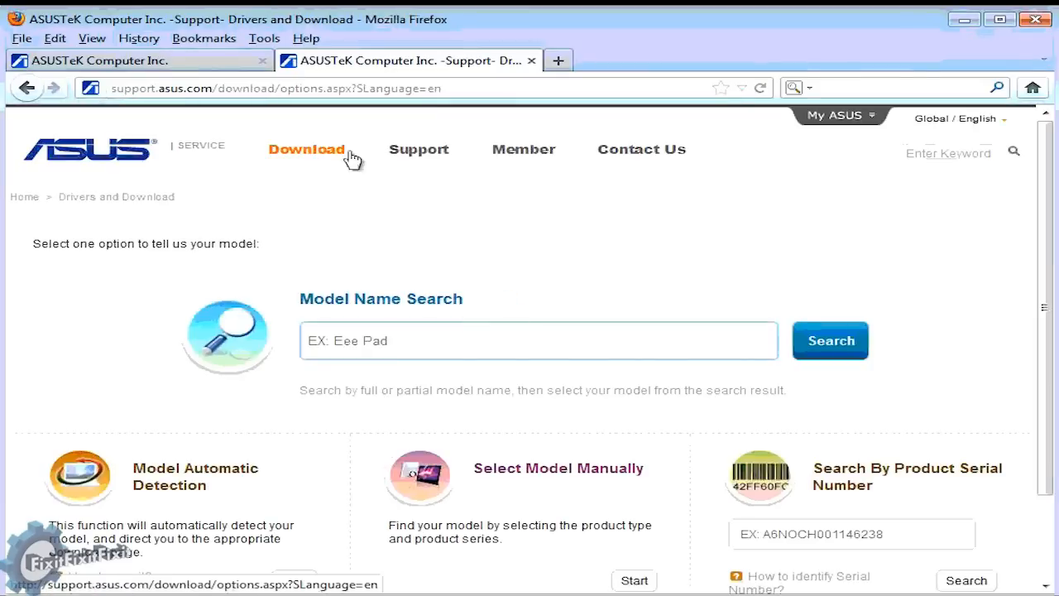
pyautogui.click(538, 341)
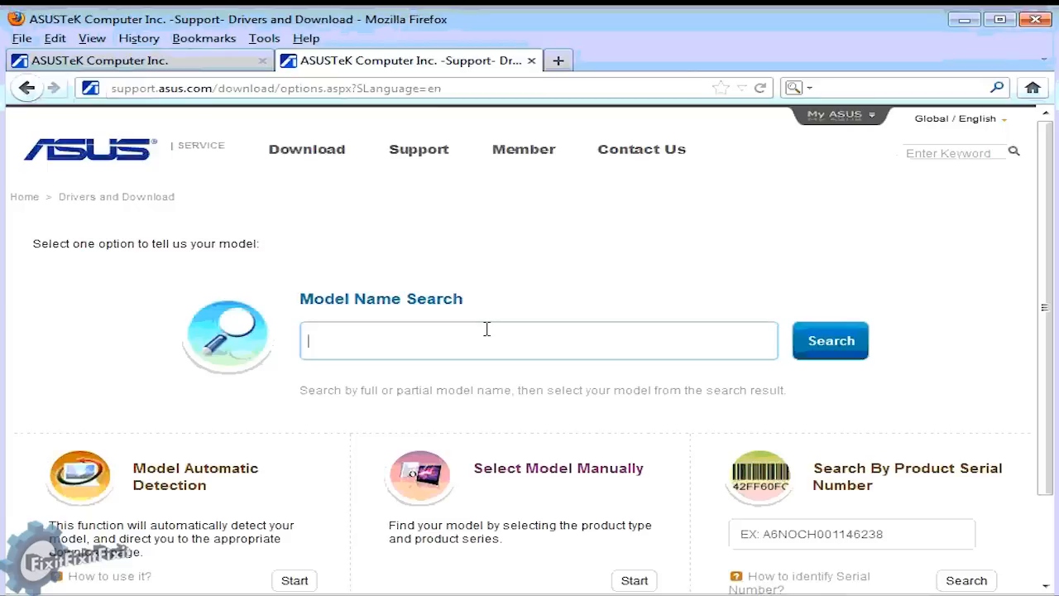
# - Search the support site for p8p67 deluxe and open the P8P67 DELUXE result
pyautogui.write('p')
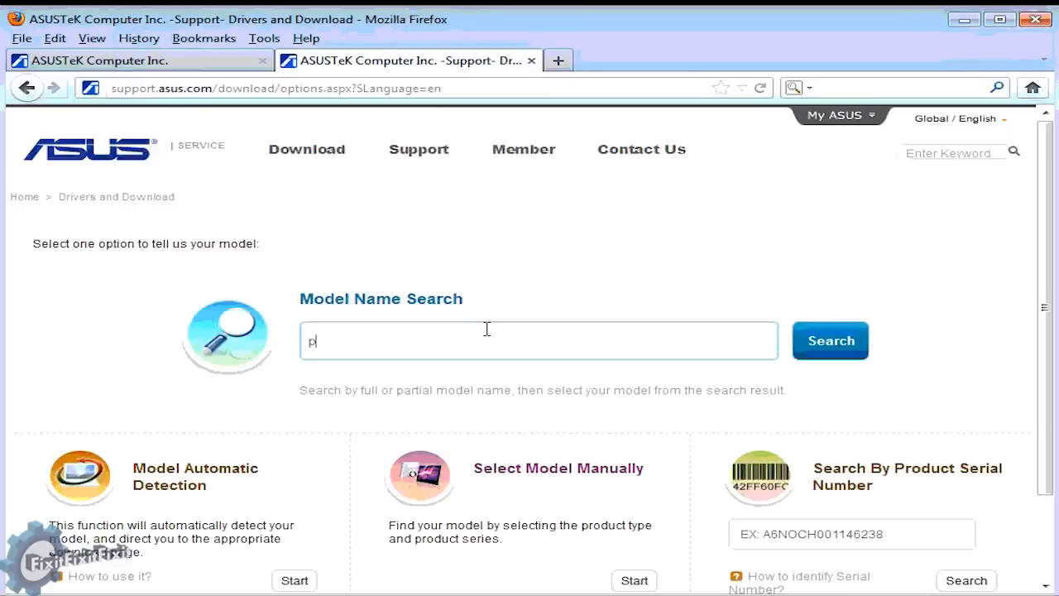
pyautogui.write('8p67')
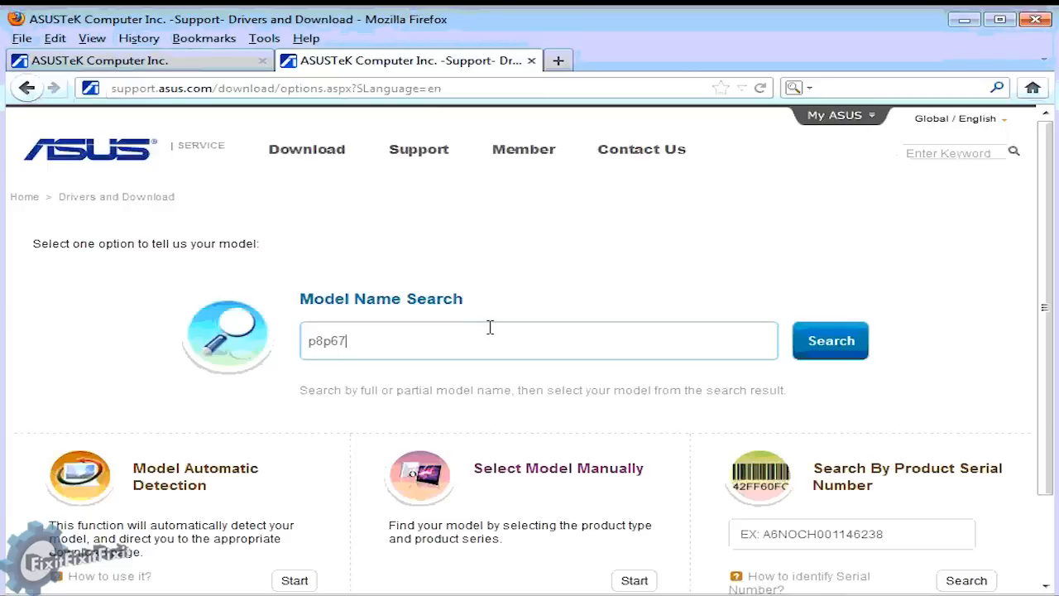
pyautogui.write('delu')
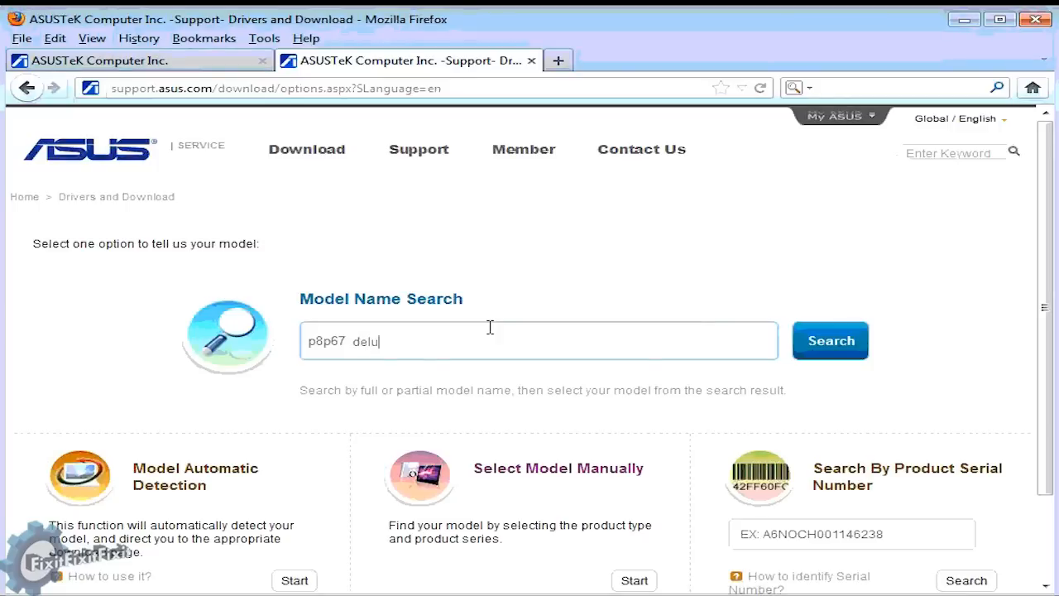
pyautogui.write('xe')
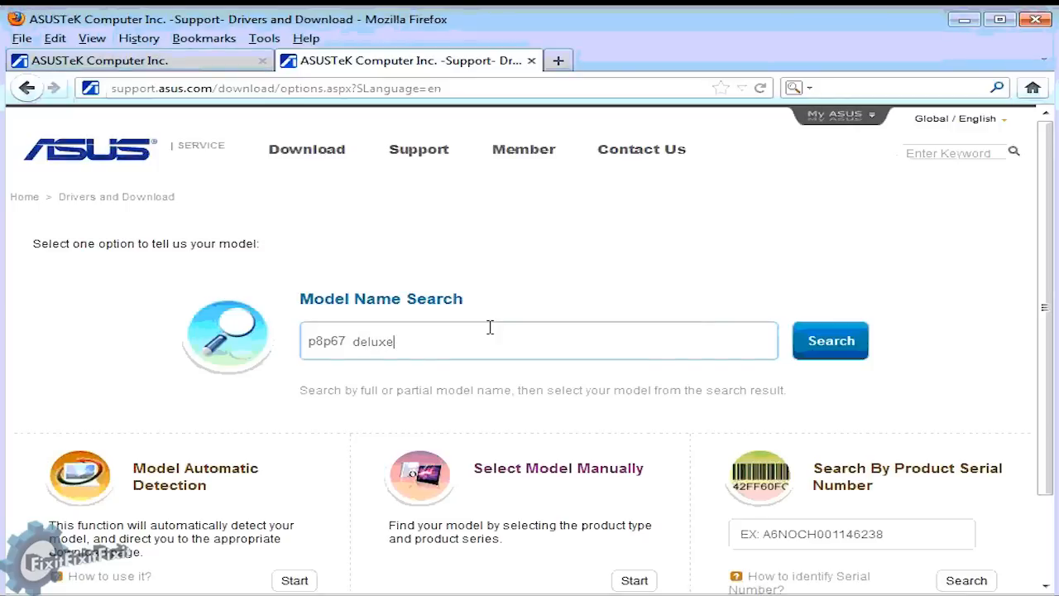
pyautogui.moveTo(837, 347)
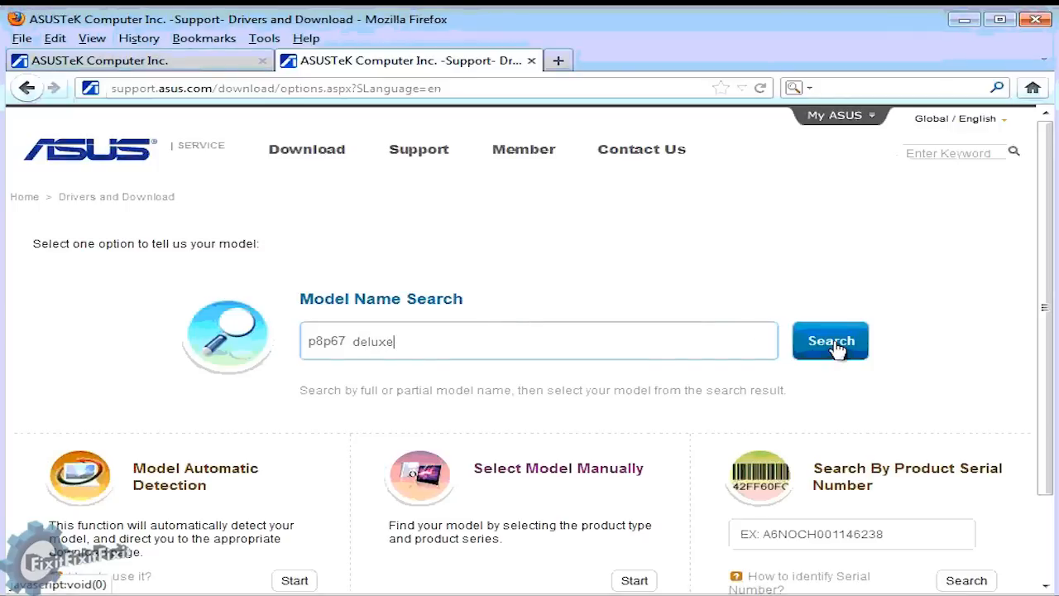
pyautogui.click(830, 341)
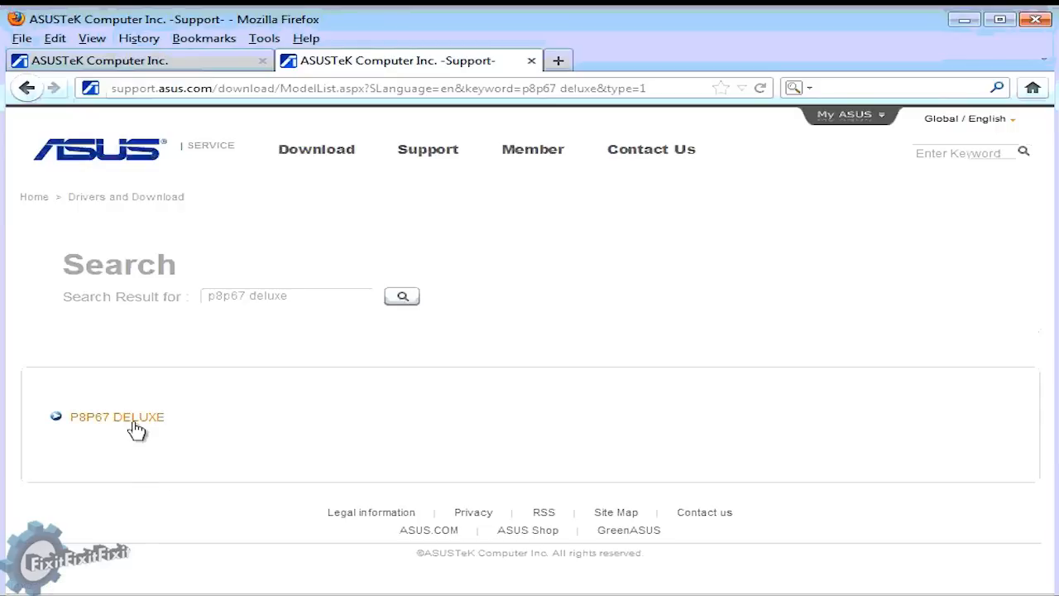
pyautogui.click(118, 417)
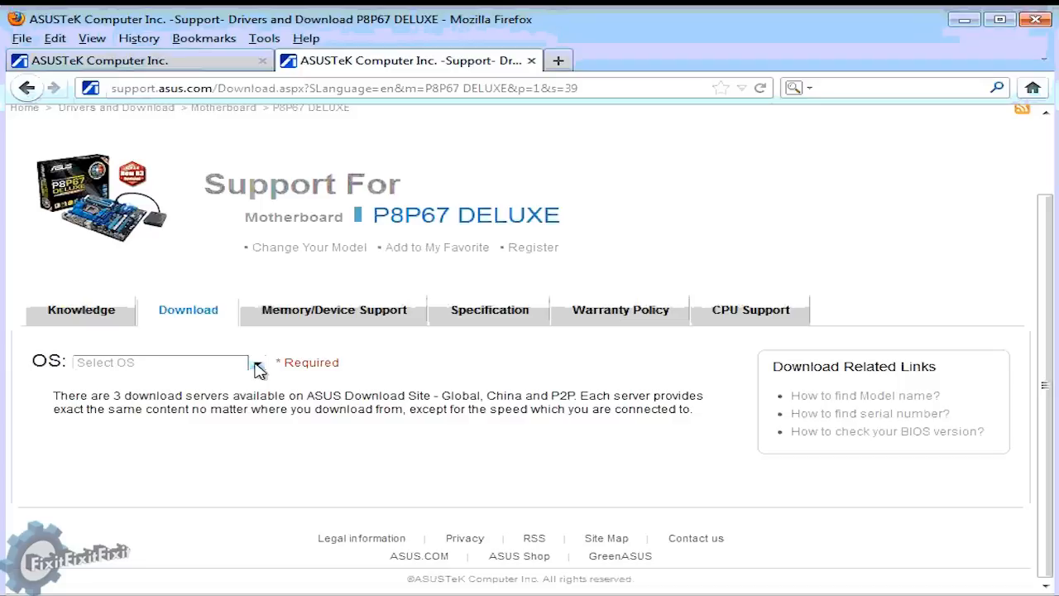
pyautogui.moveTo(263, 371)
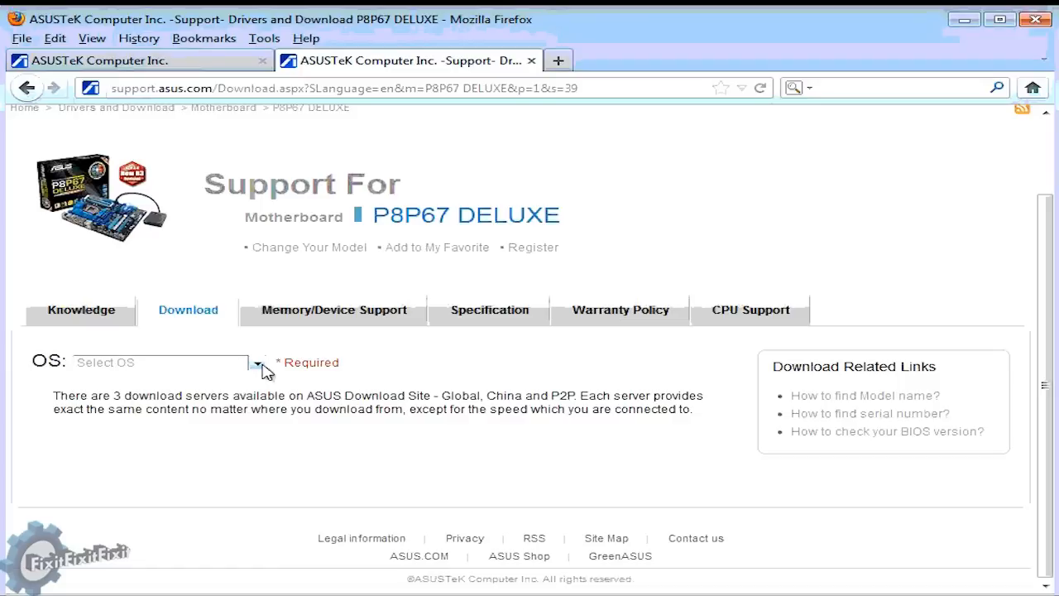
# - Choose Windows 7 32bit as the OS and expand the Chipset driver entry
pyautogui.click(258, 363)
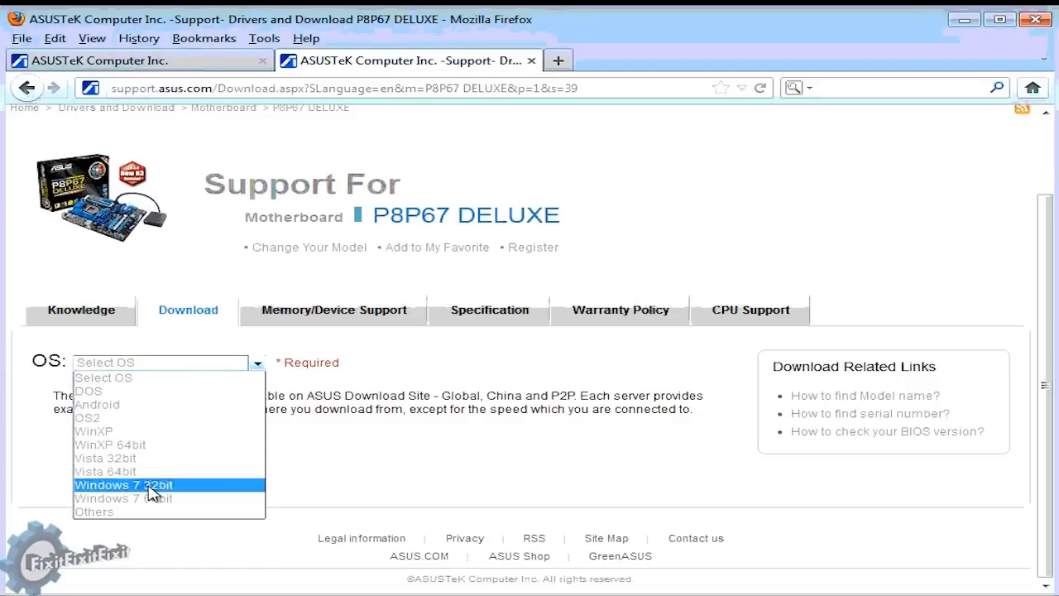
pyautogui.click(124, 483)
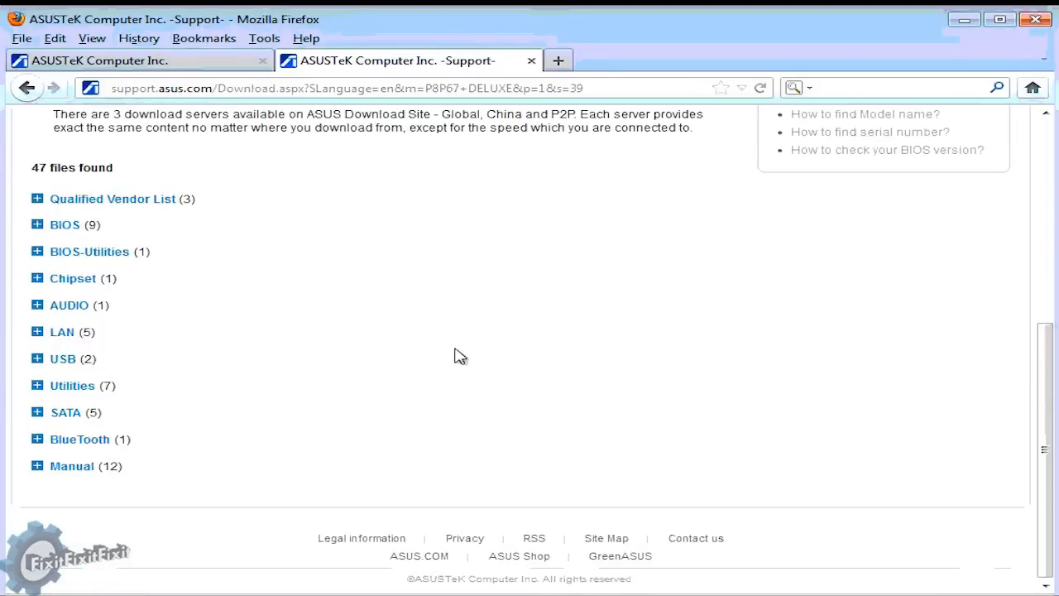
pyautogui.scroll(3)
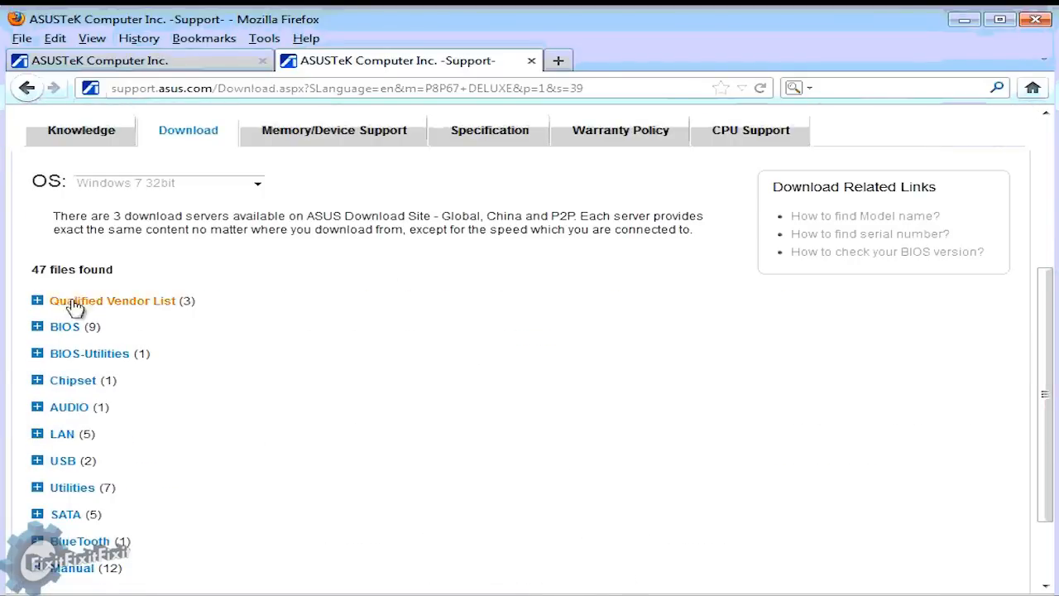
pyautogui.click(36, 379)
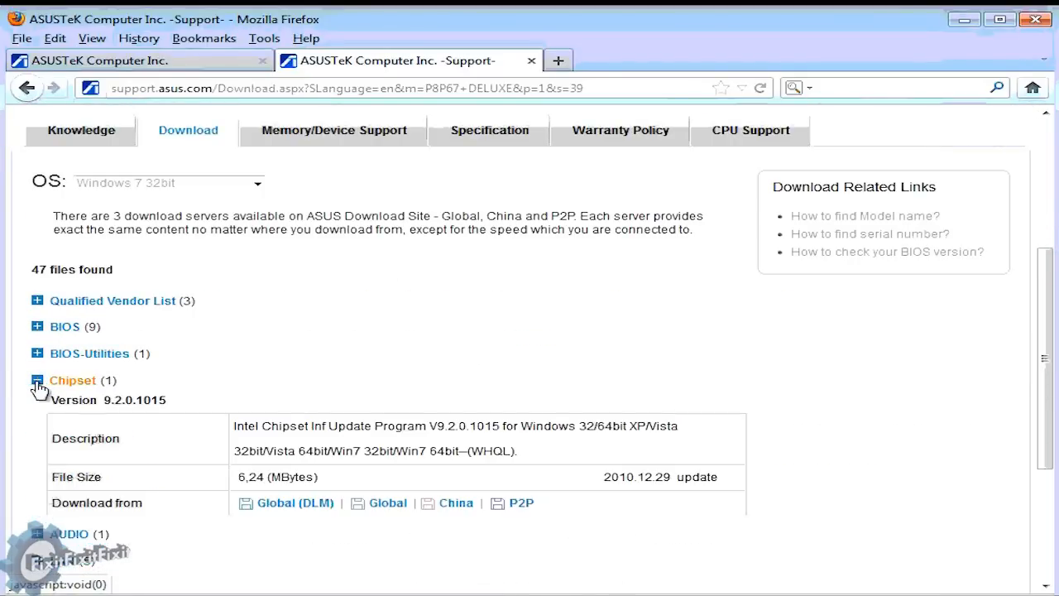
pyautogui.click(37, 379)
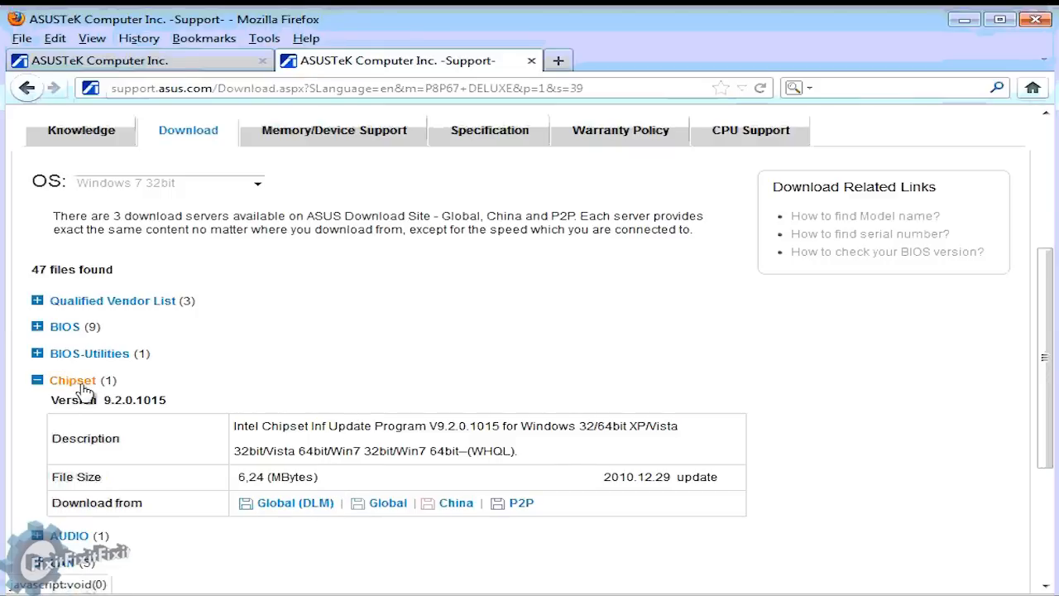
# - Save the Intel chipset driver zip from the Global server
pyautogui.click(387, 503)
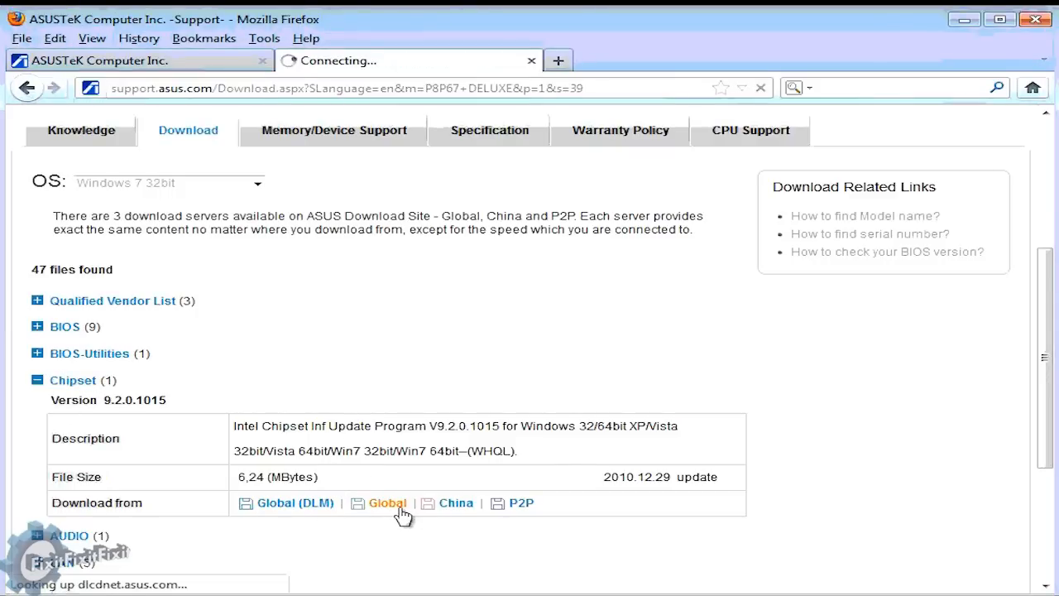
pyautogui.click(388, 503)
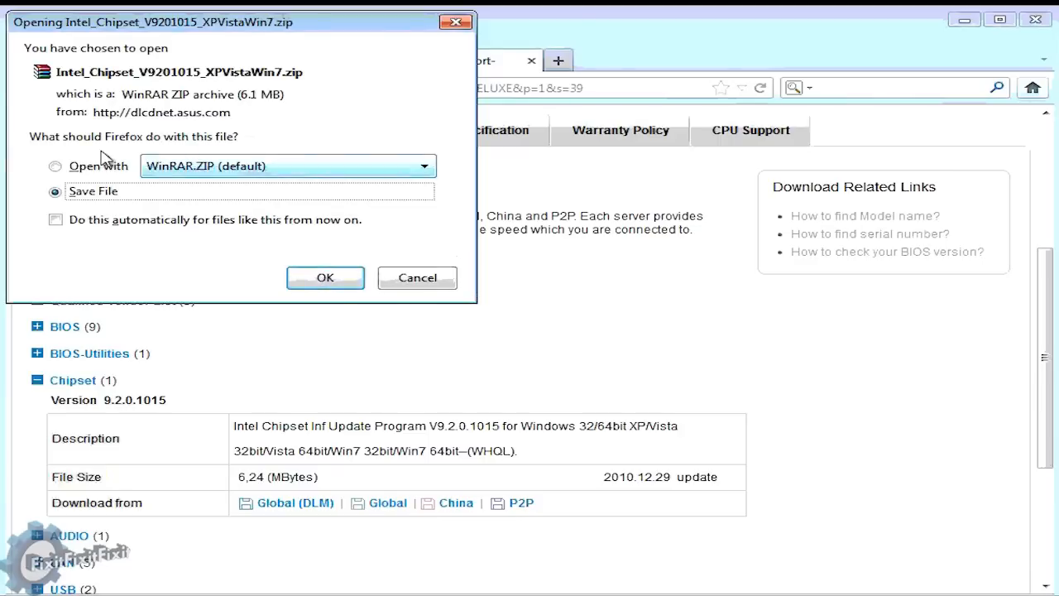
pyautogui.click(417, 278)
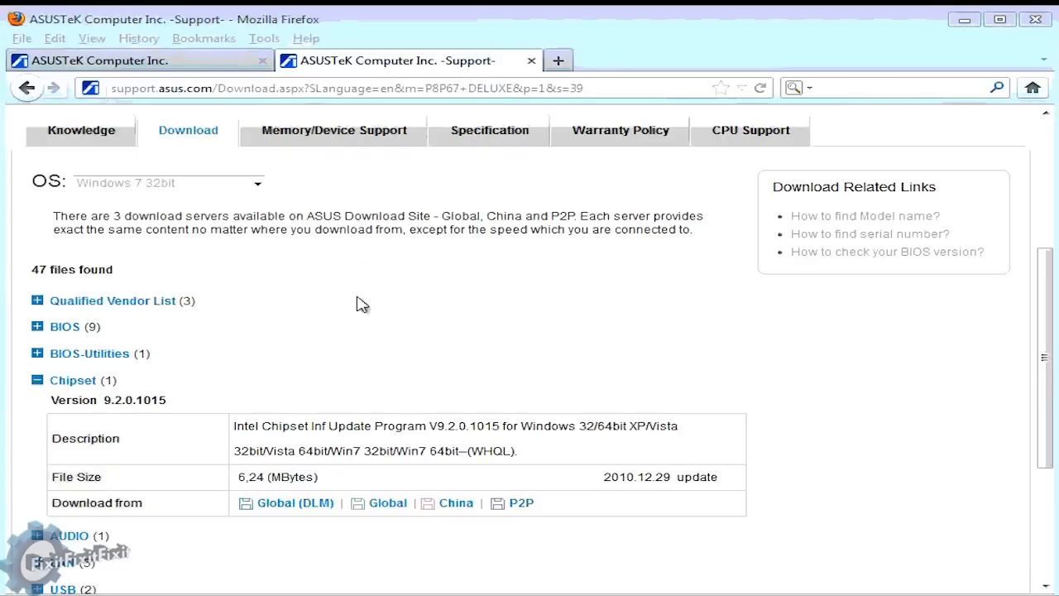
pyautogui.moveTo(294, 503)
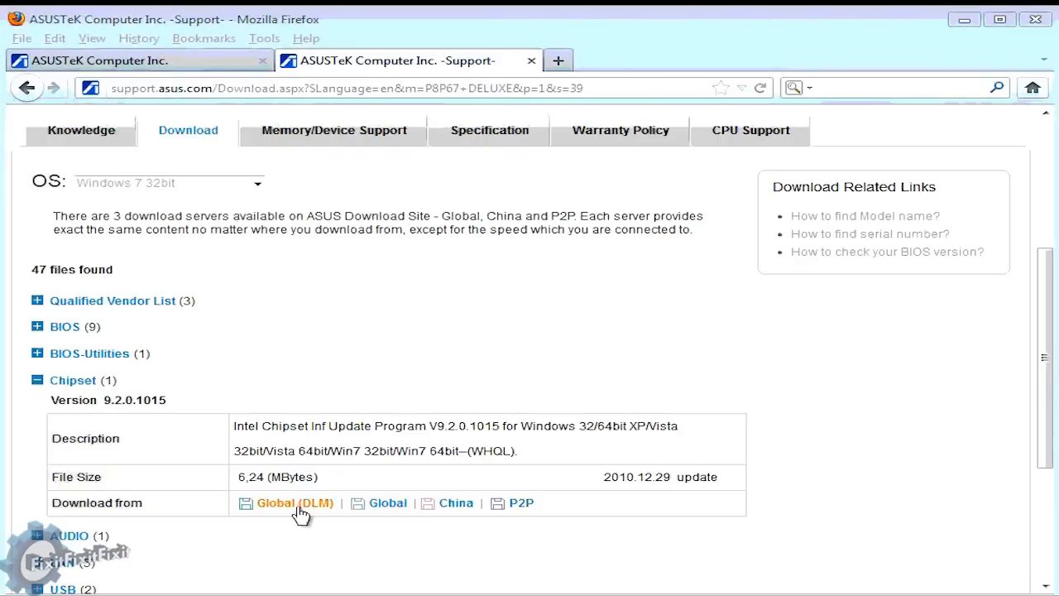
# - Expand AUDIO and save the Realtek audio driver zip from the Global server
pyautogui.scroll(-3)
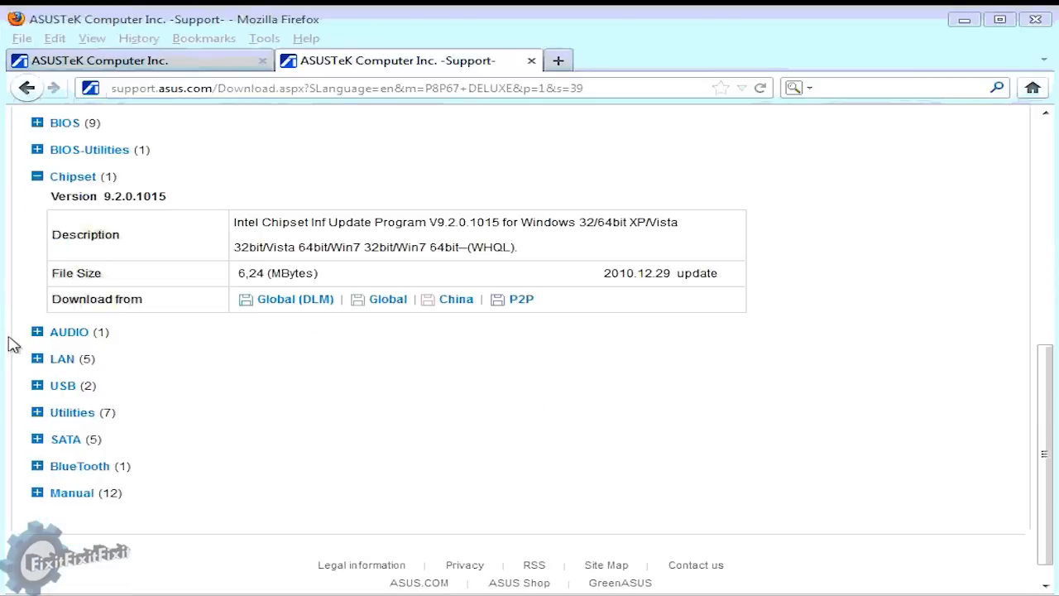
pyautogui.click(36, 331)
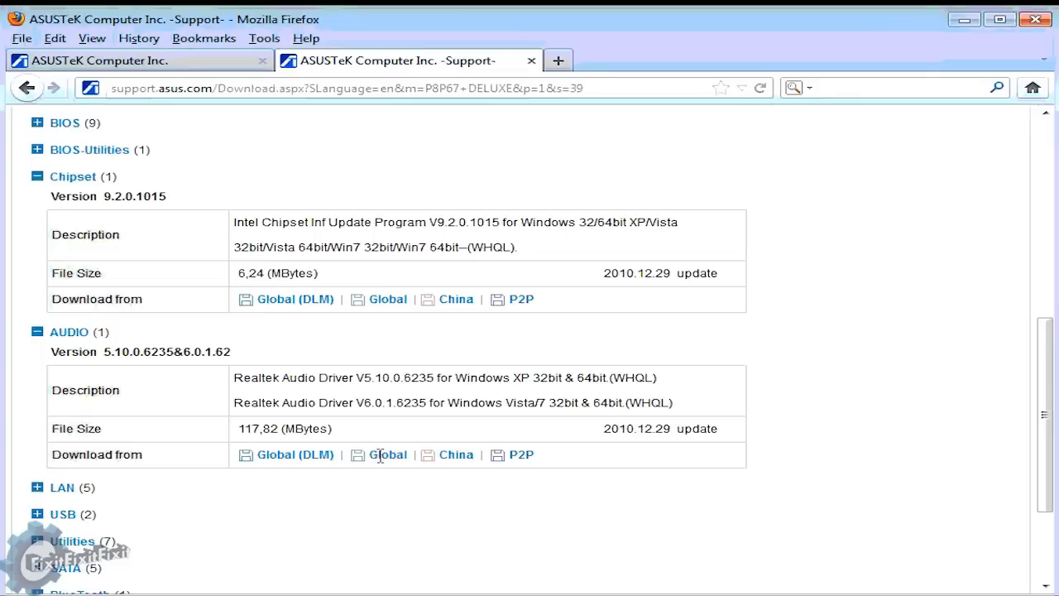
pyautogui.click(387, 453)
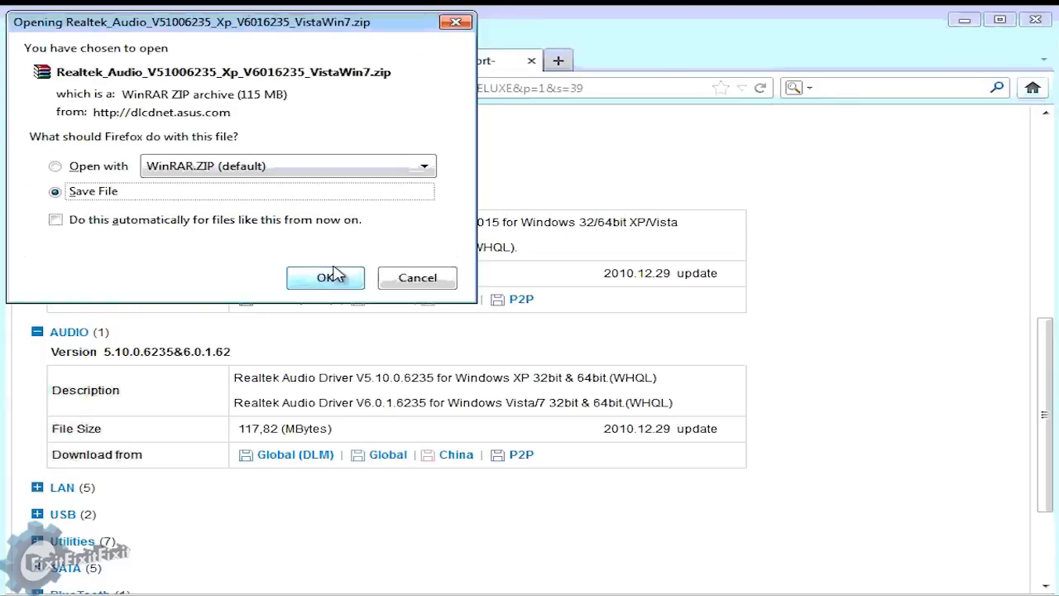
pyautogui.click(324, 278)
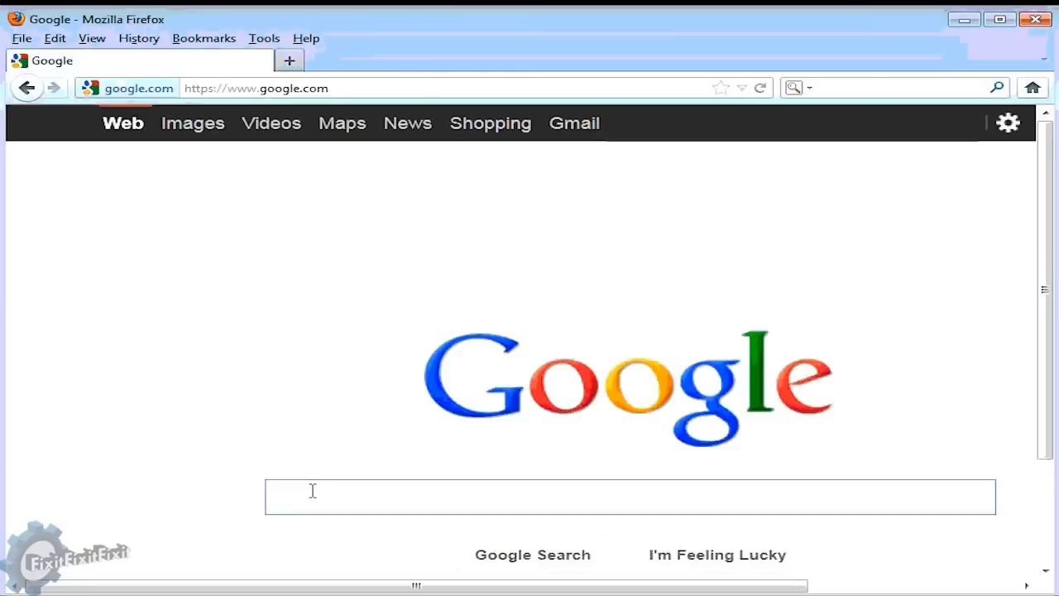
# - Search Google for nvidia, open nvidia.com and go to the GeForce Drivers page
pyautogui.write('nvidia')
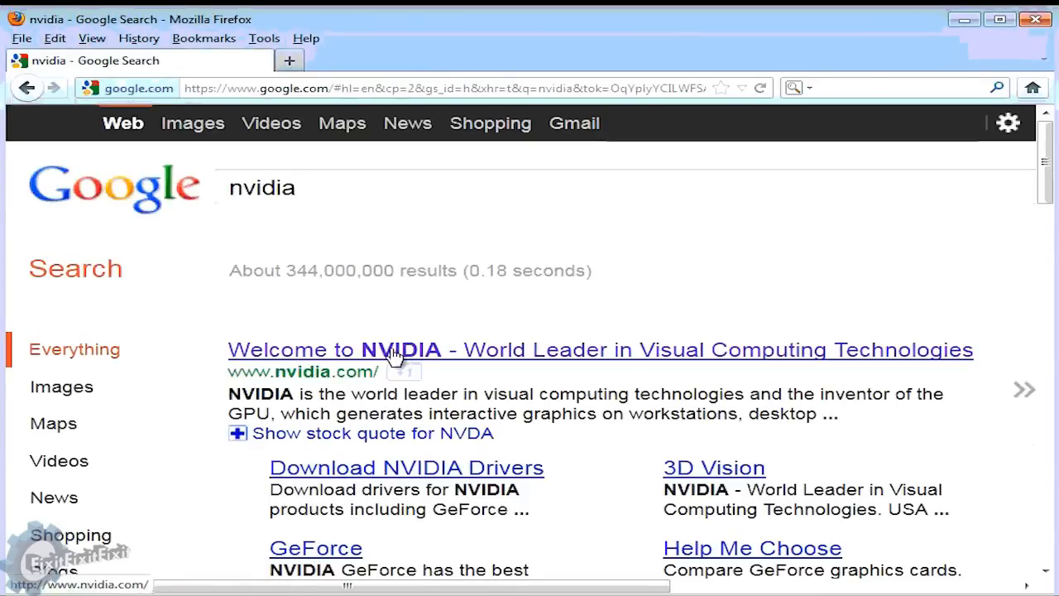
pyautogui.click(397, 350)
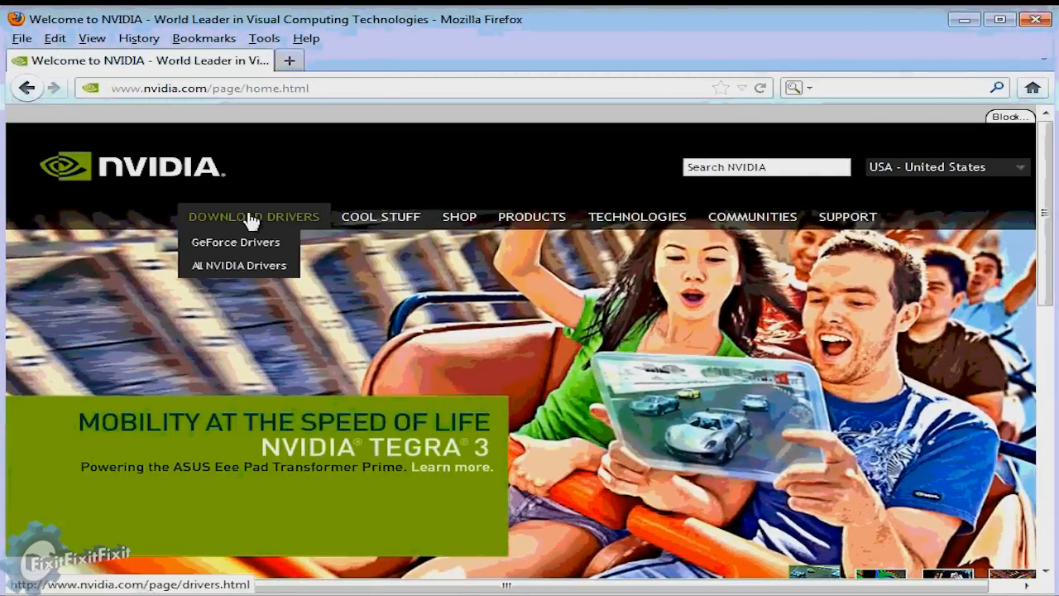
pyautogui.moveTo(244, 248)
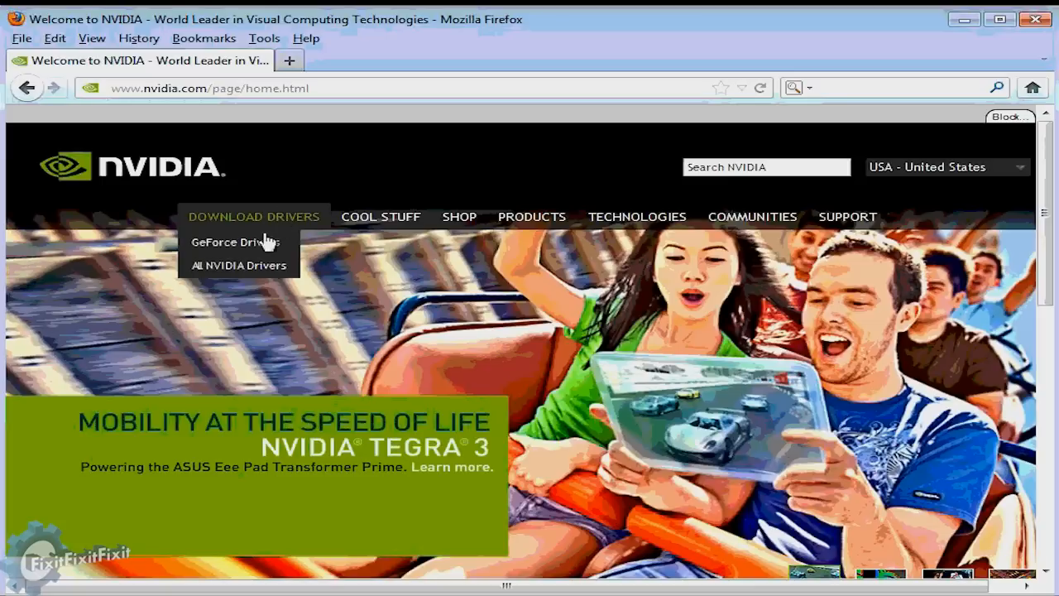
pyautogui.moveTo(235, 241)
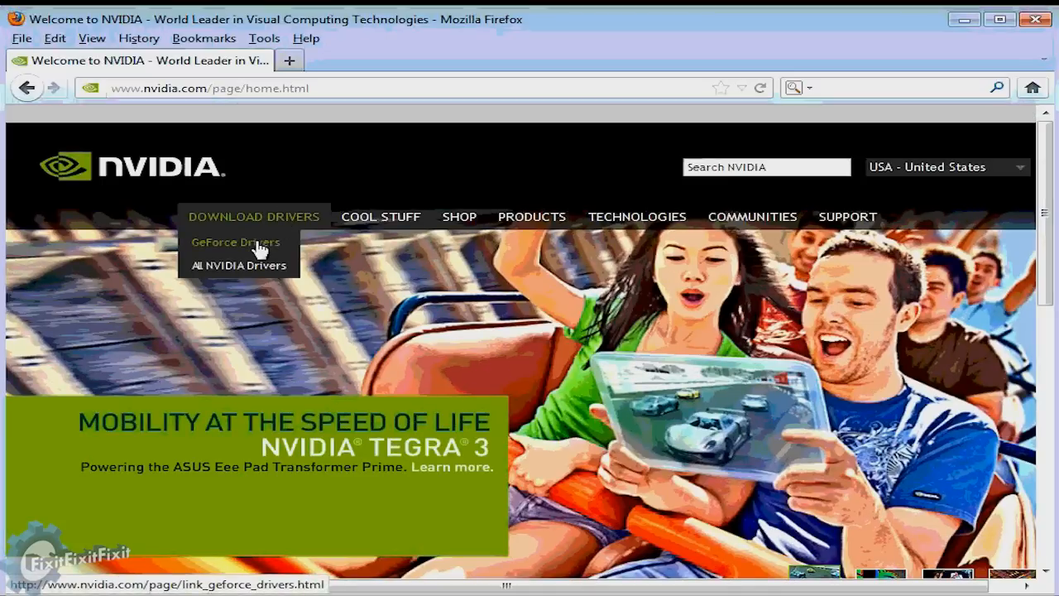
pyautogui.click(235, 242)
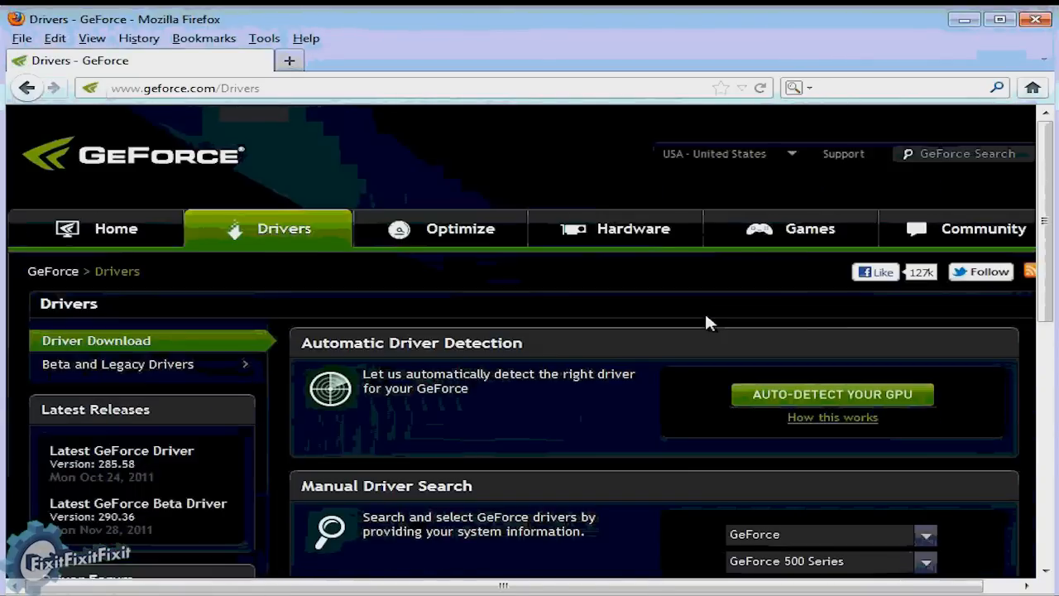
pyautogui.moveTo(885, 402)
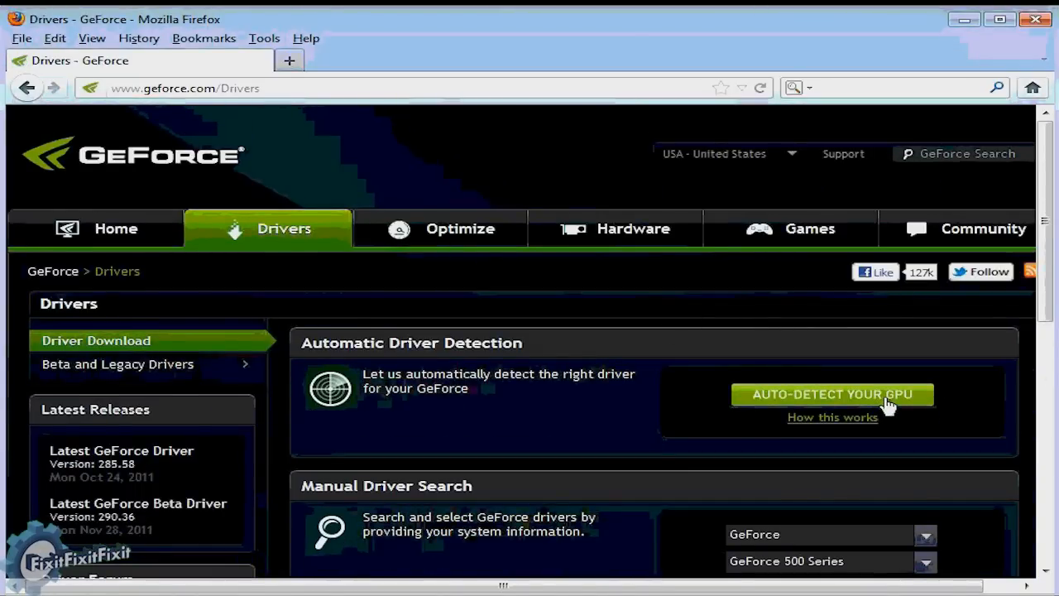
# - Manually search for GeForce GTX 570 on Windows 7 32-bit and save the 285.62 driver installer
pyautogui.scroll(-3)
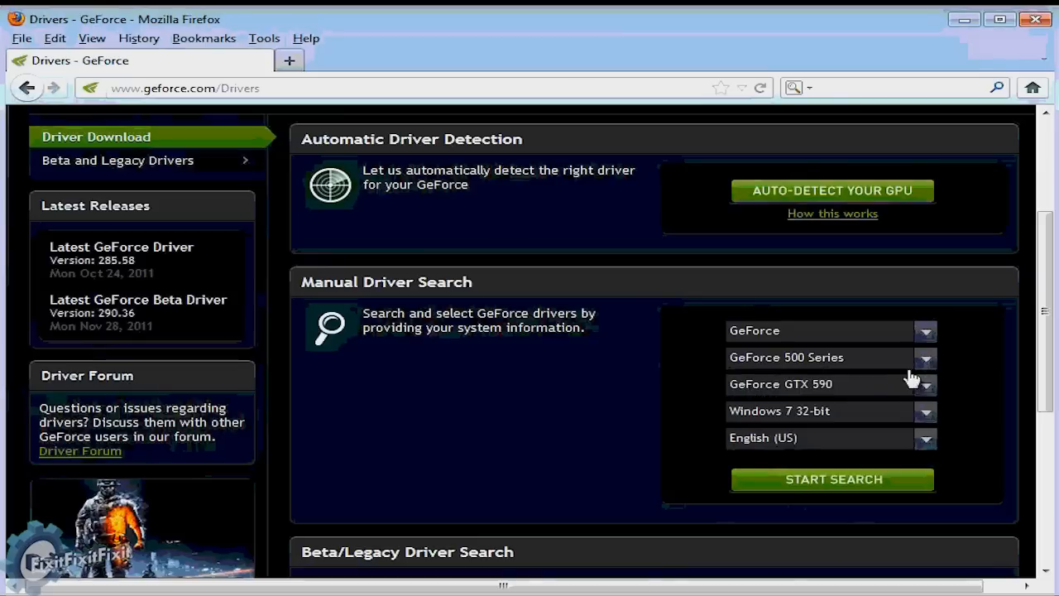
pyautogui.moveTo(864, 403)
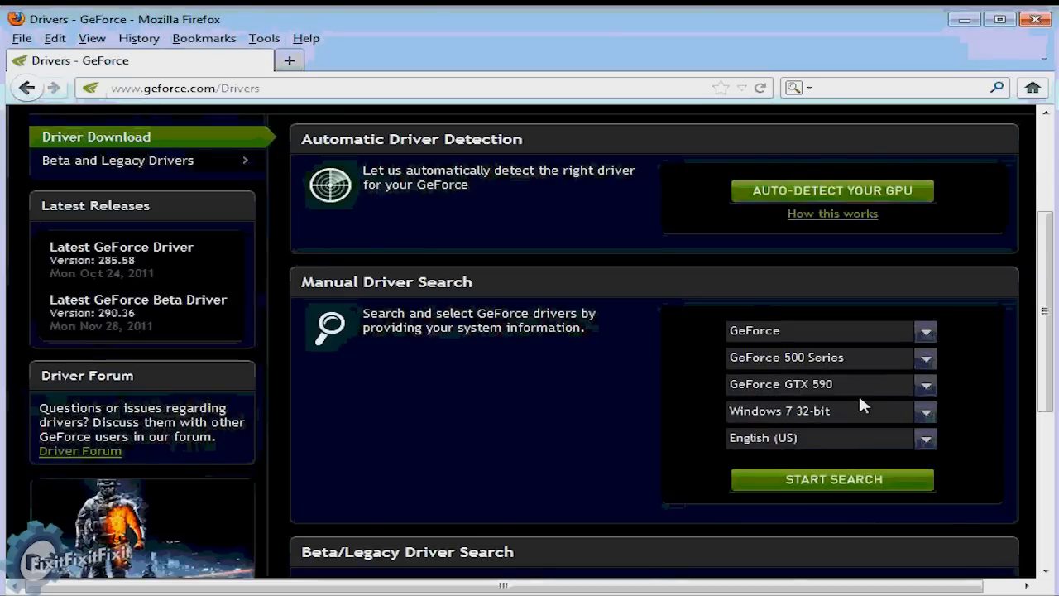
pyautogui.moveTo(920, 394)
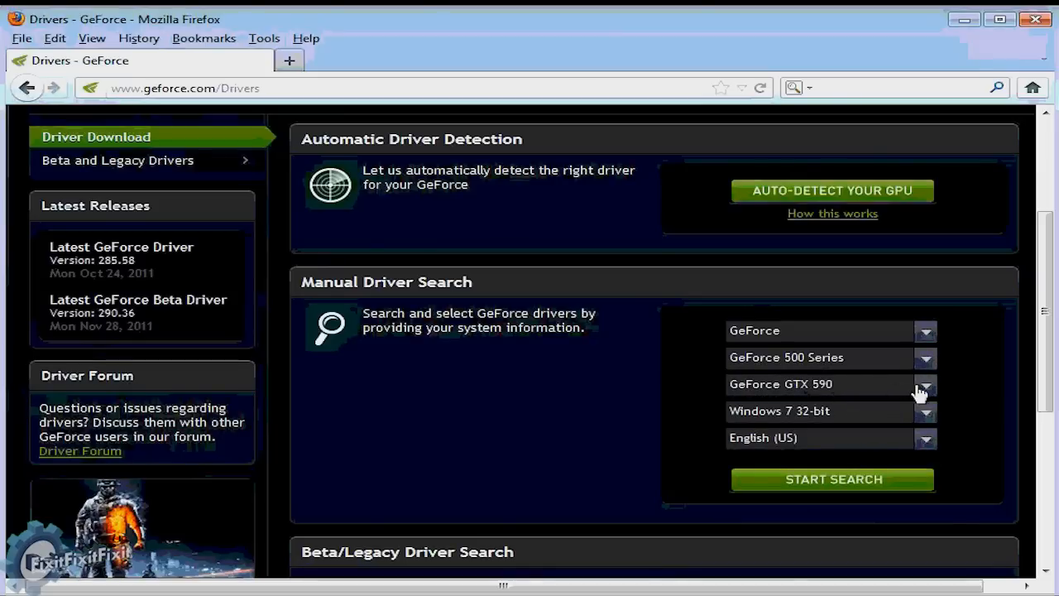
pyautogui.click(924, 384)
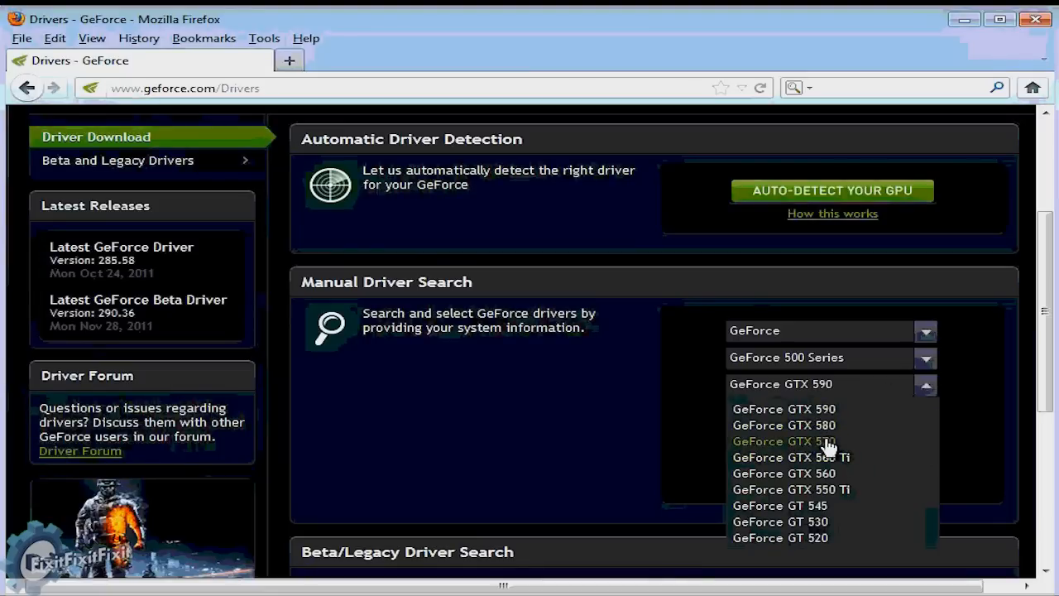
pyautogui.click(785, 440)
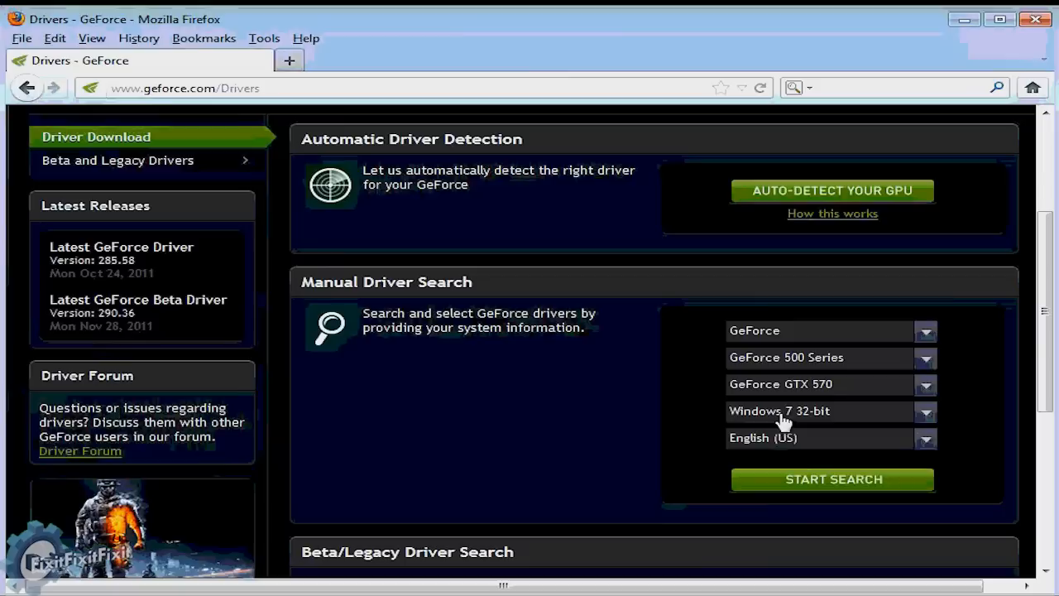
pyautogui.moveTo(832, 480)
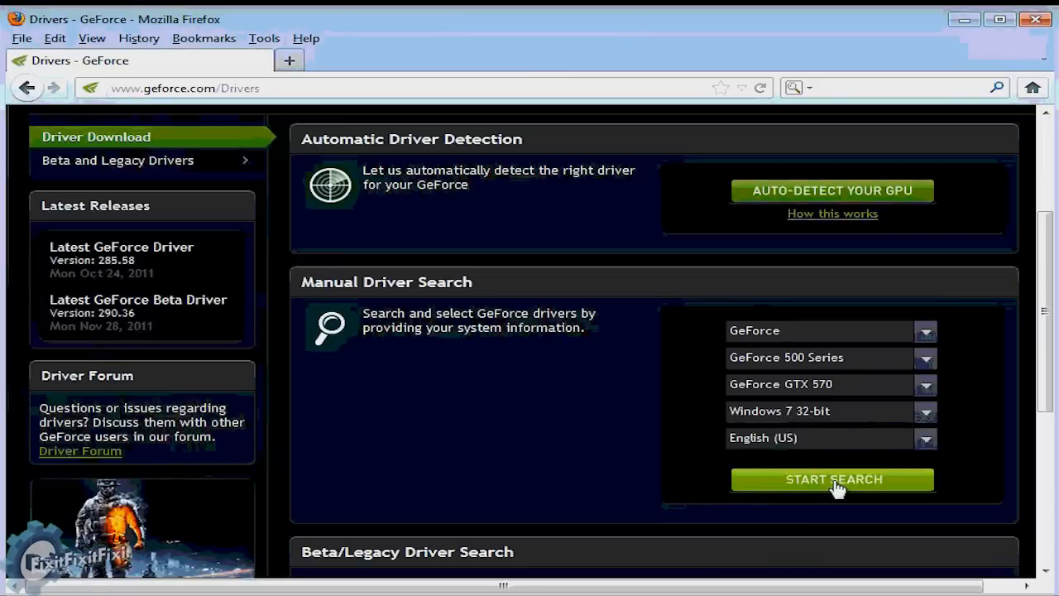
pyautogui.click(830, 480)
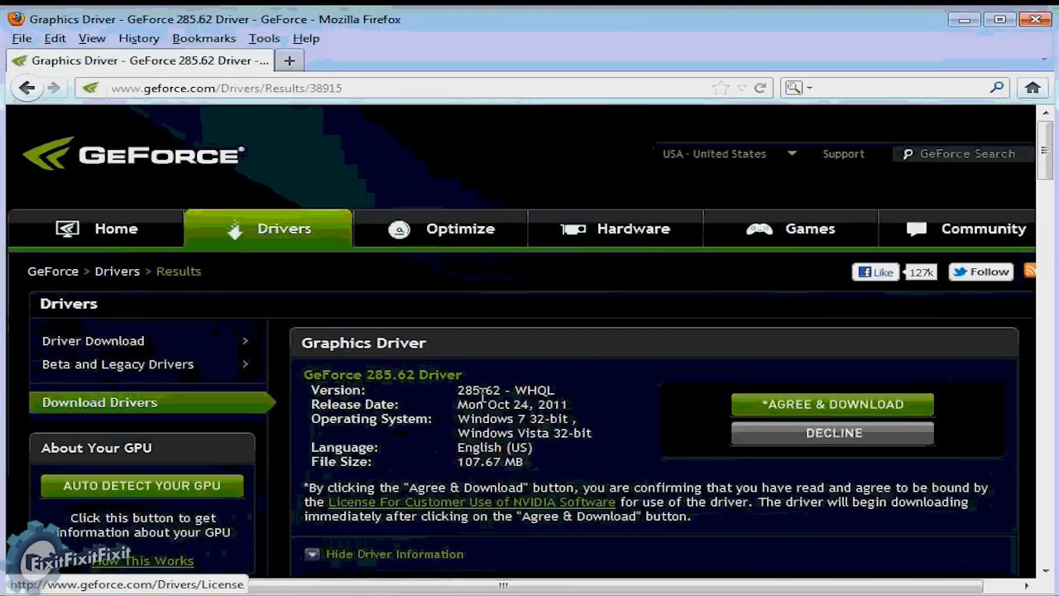
pyautogui.click(834, 404)
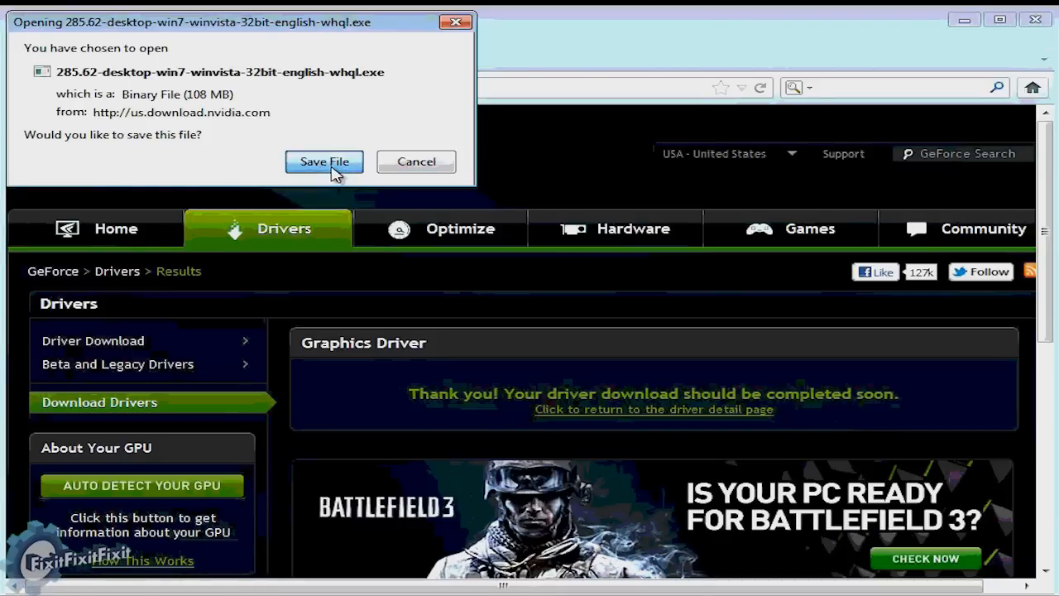
pyautogui.click(325, 163)
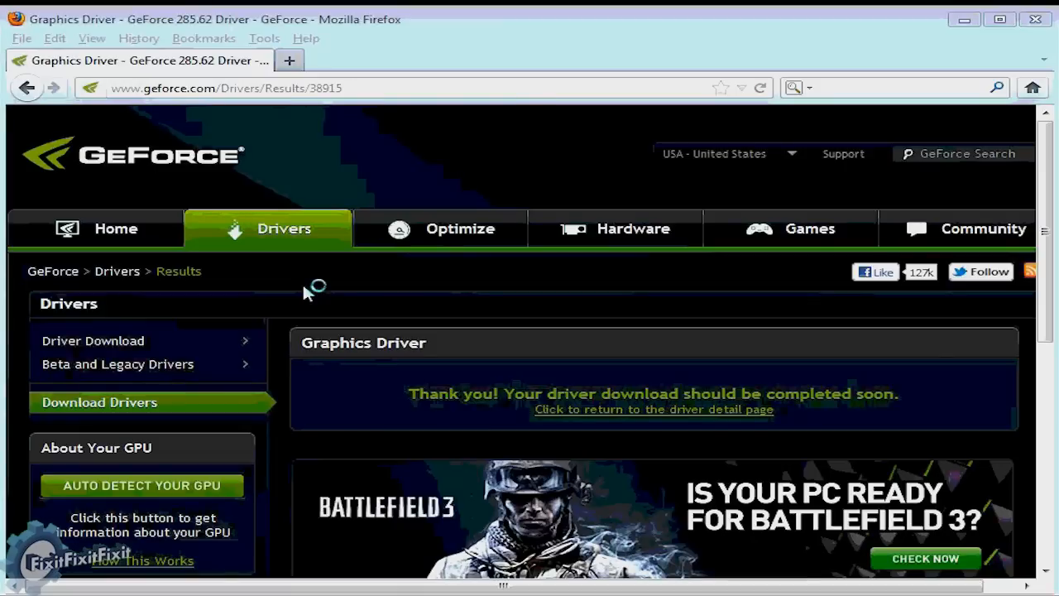
pyautogui.moveTo(364, 274)
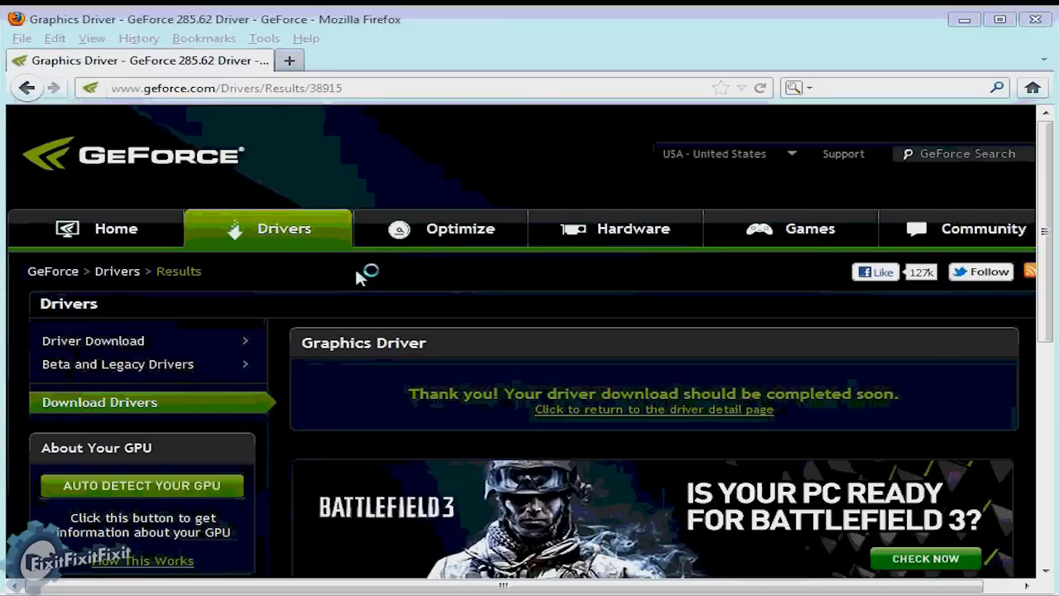
pyautogui.moveTo(357, 278)
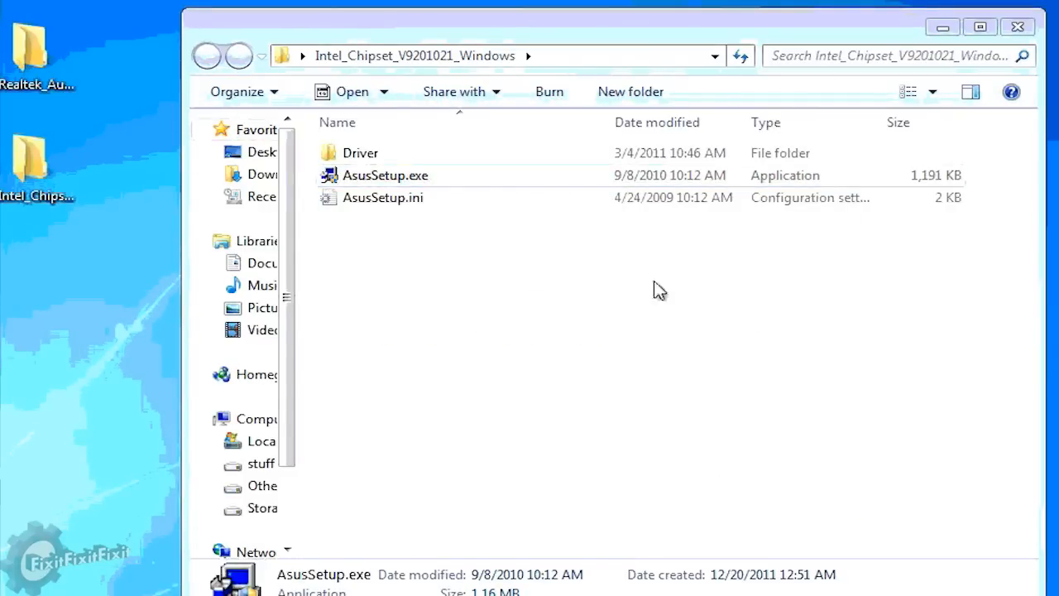
# - Run AsusSetup.exe from the Intel_Chipset folder and continue past the setup step
pyautogui.click(384, 175)
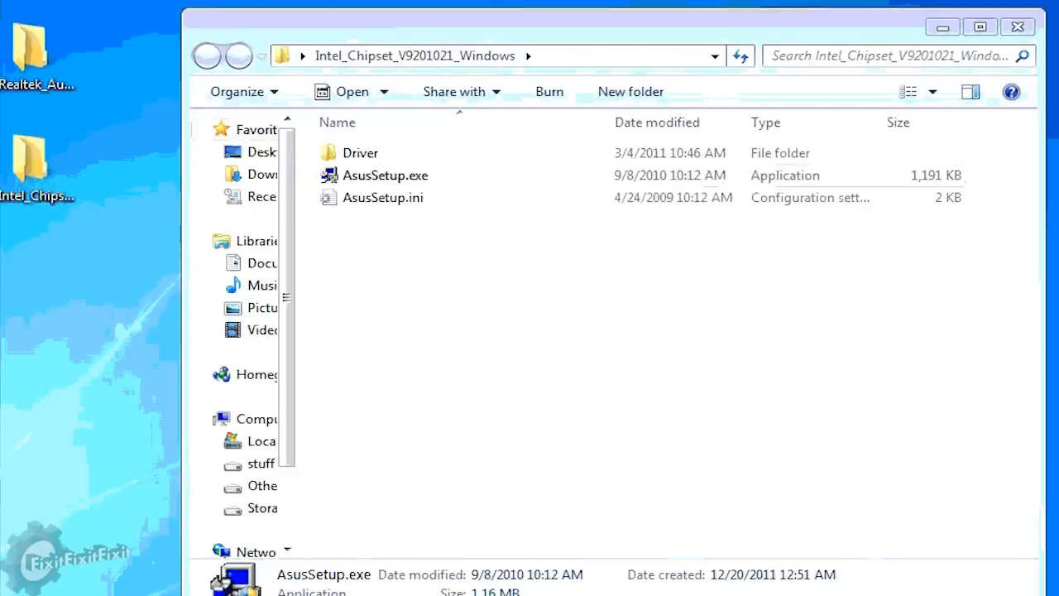
pyautogui.doubleClick(384, 175)
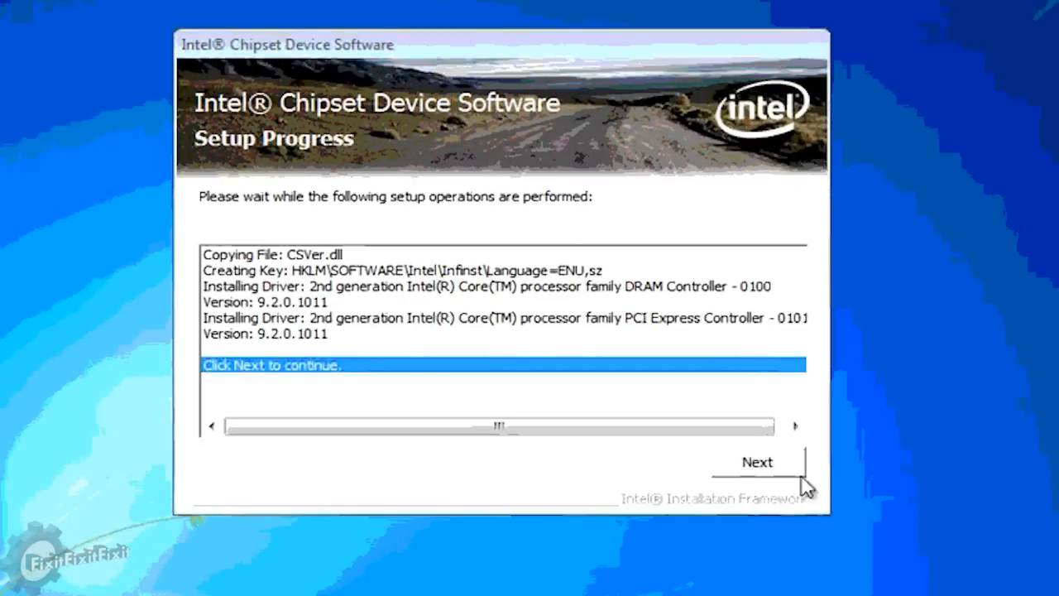
pyautogui.click(756, 461)
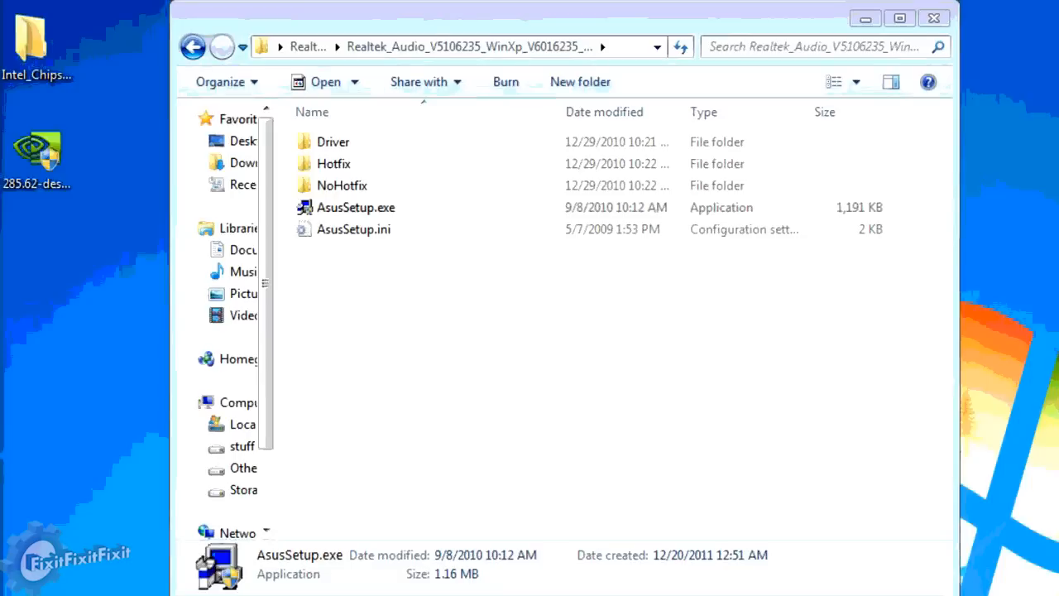
# - Launch the Realtek audio AsusSetup.exe and proceed through the InstallShield welcome step
pyautogui.doubleClick(356, 206)
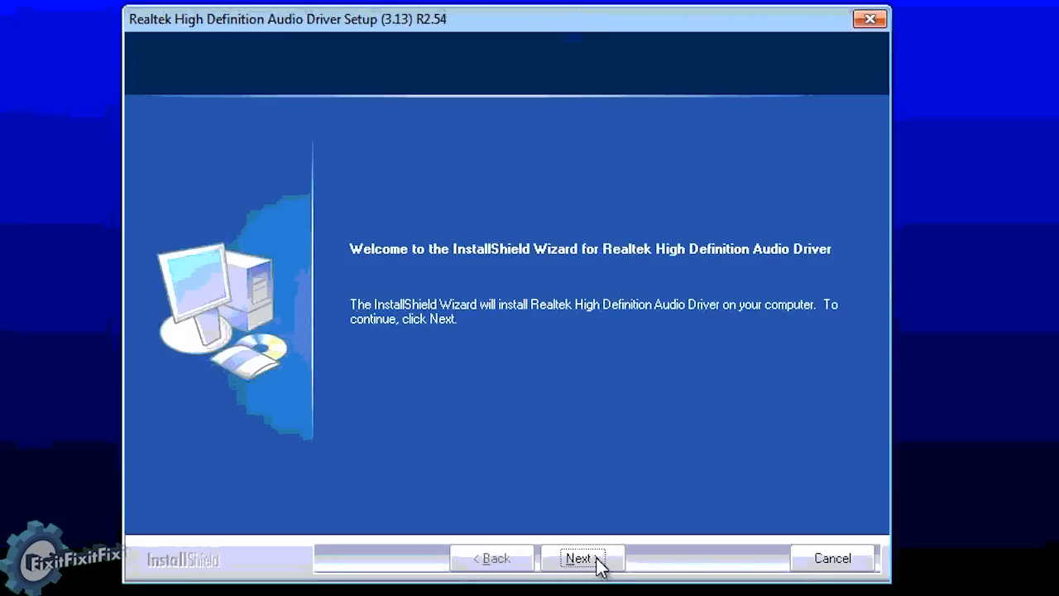
pyautogui.click(579, 558)
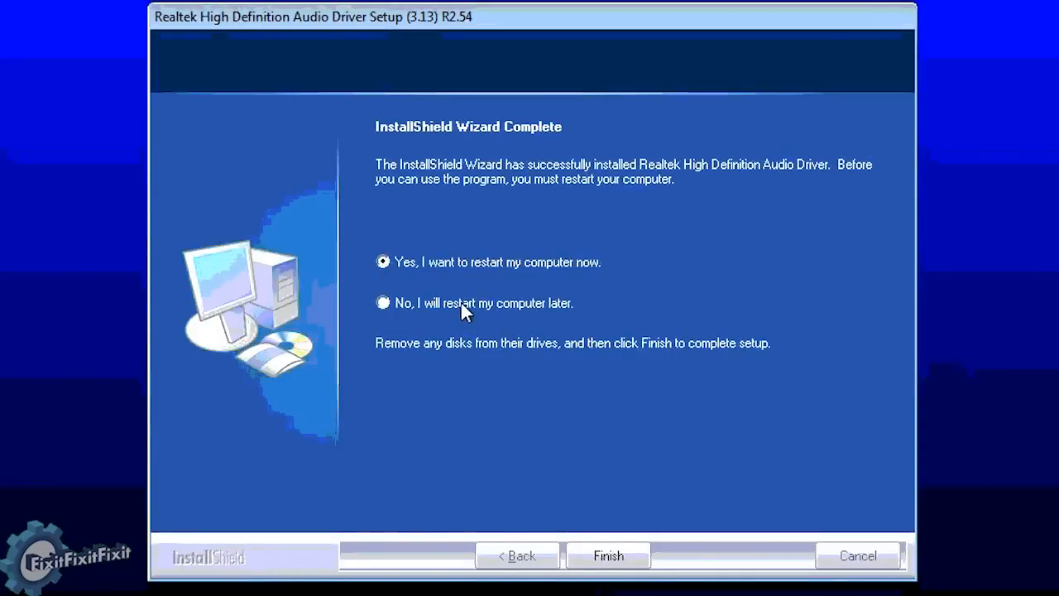
pyautogui.moveTo(487, 321)
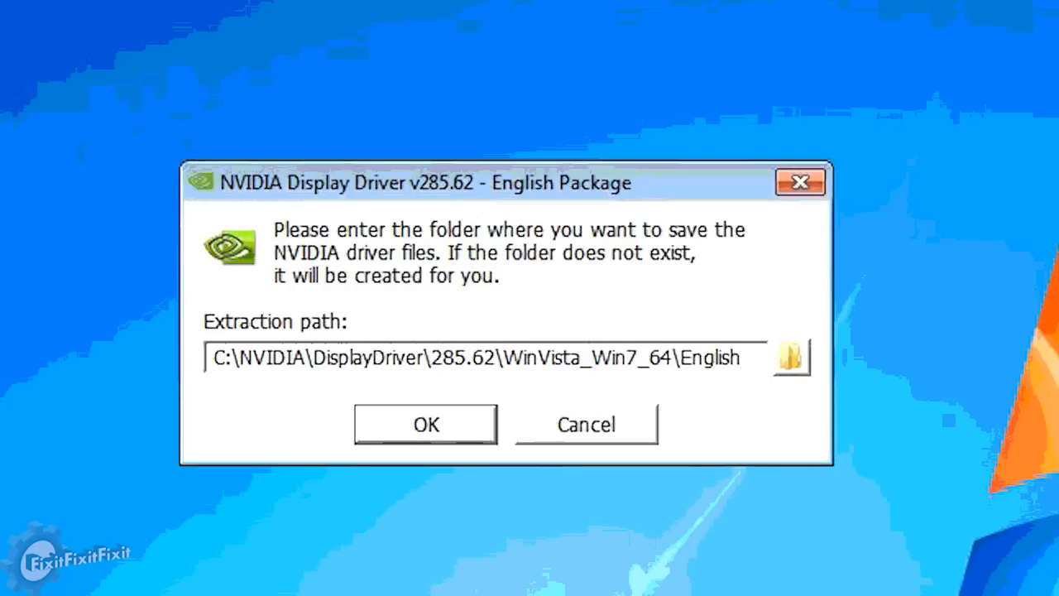
pyautogui.moveTo(649, 367)
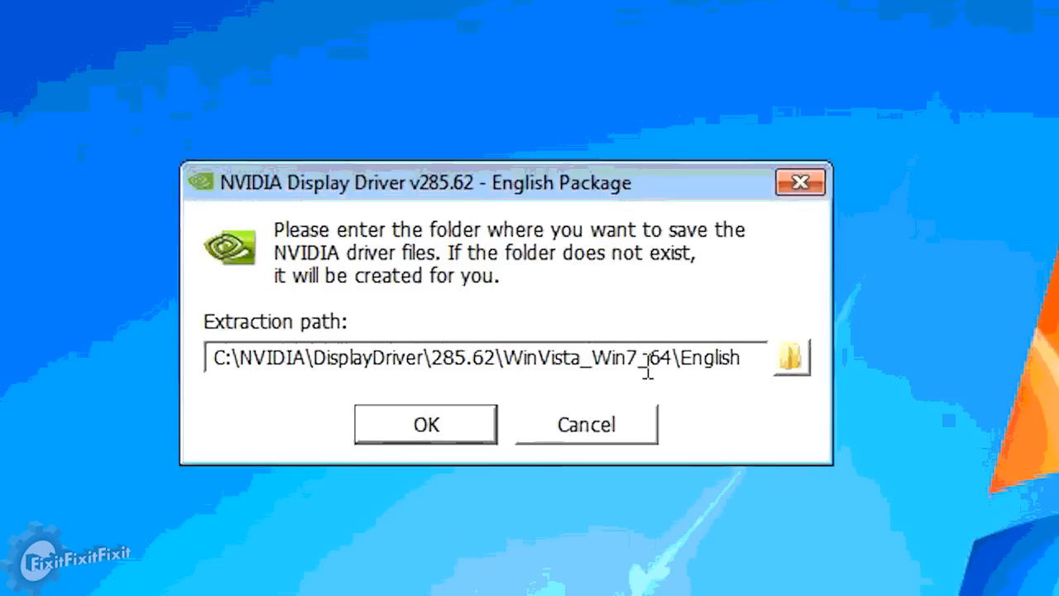
# - Confirm extraction, accept the licence, install with Express and restart the computer
pyautogui.click(425, 424)
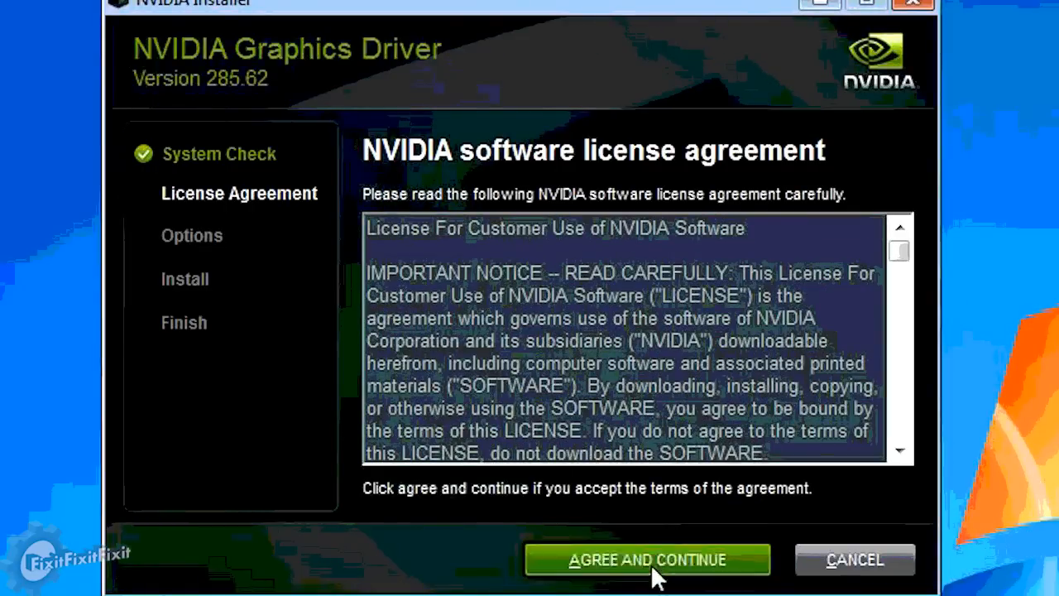
pyautogui.click(648, 559)
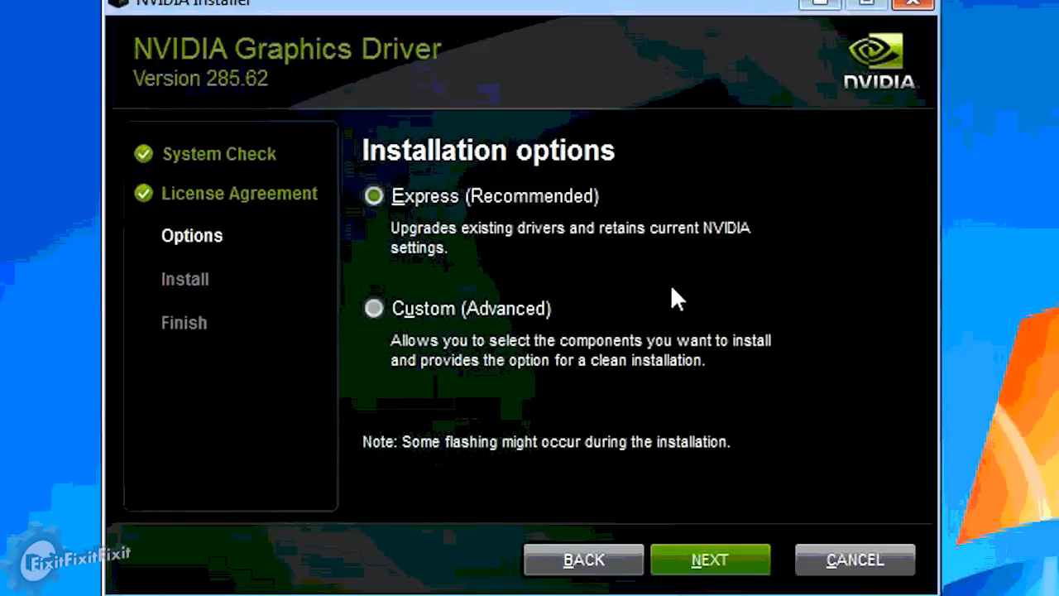
pyautogui.moveTo(709, 560)
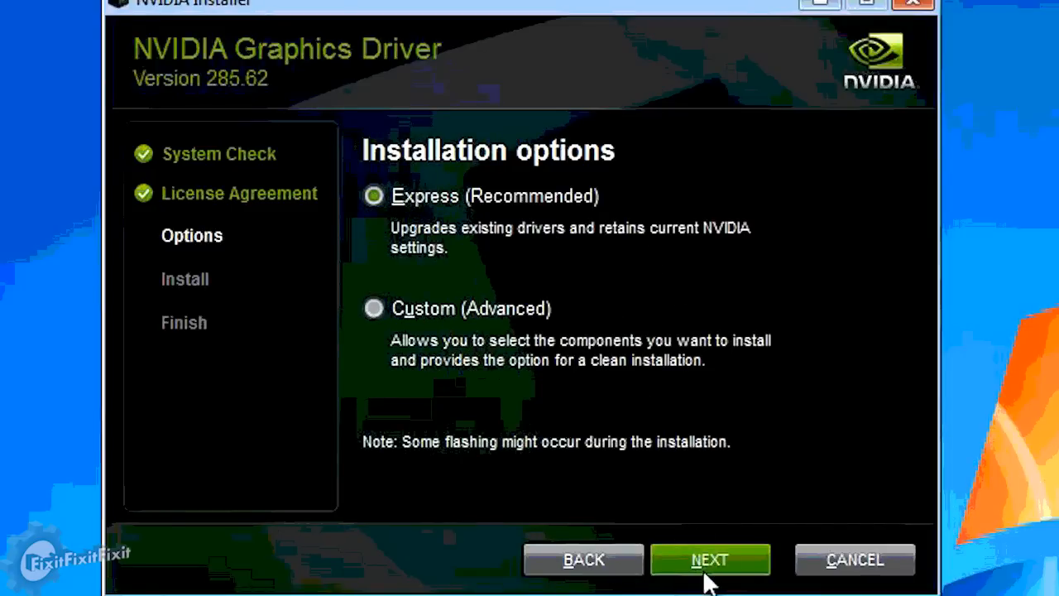
pyautogui.click(708, 559)
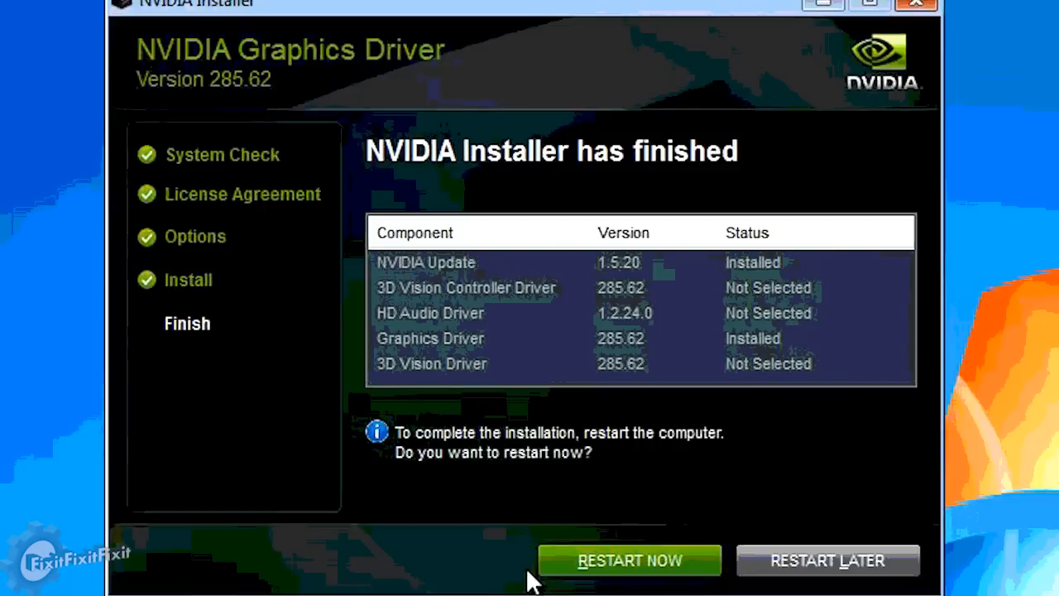
pyautogui.moveTo(553, 521)
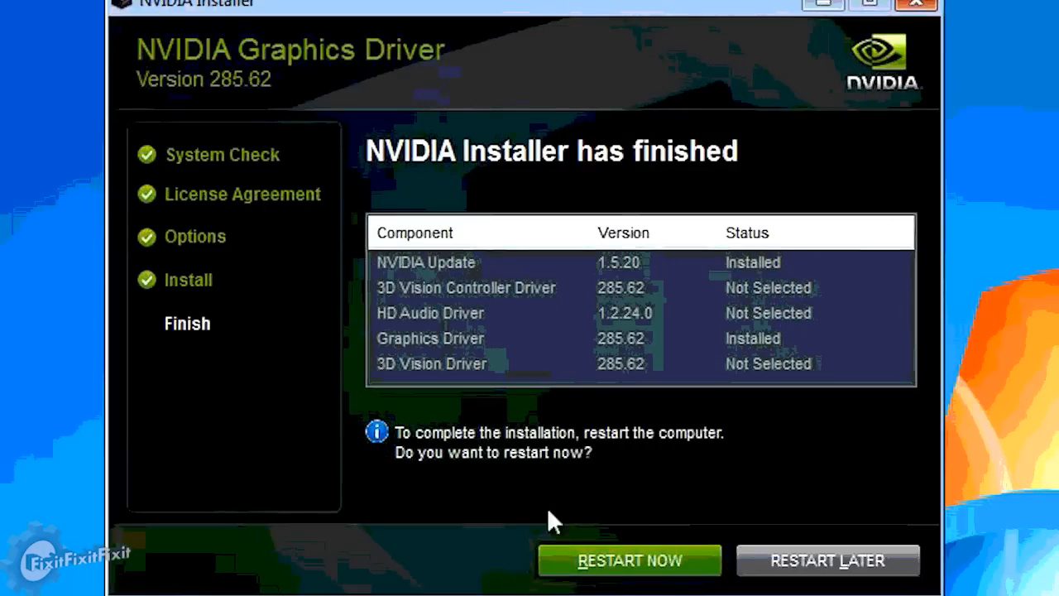
pyautogui.moveTo(642, 566)
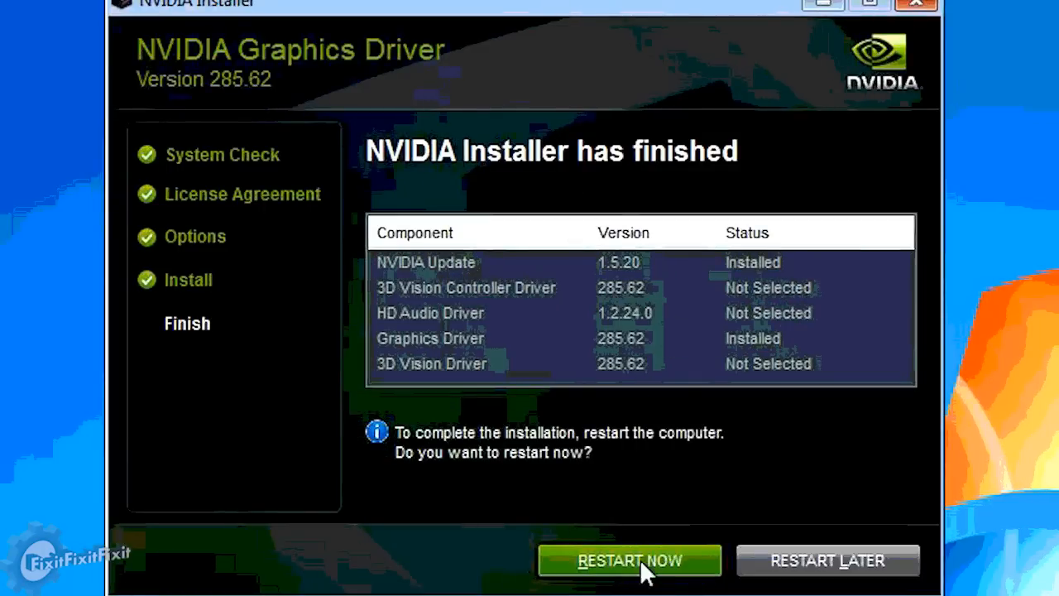
pyautogui.click(629, 559)
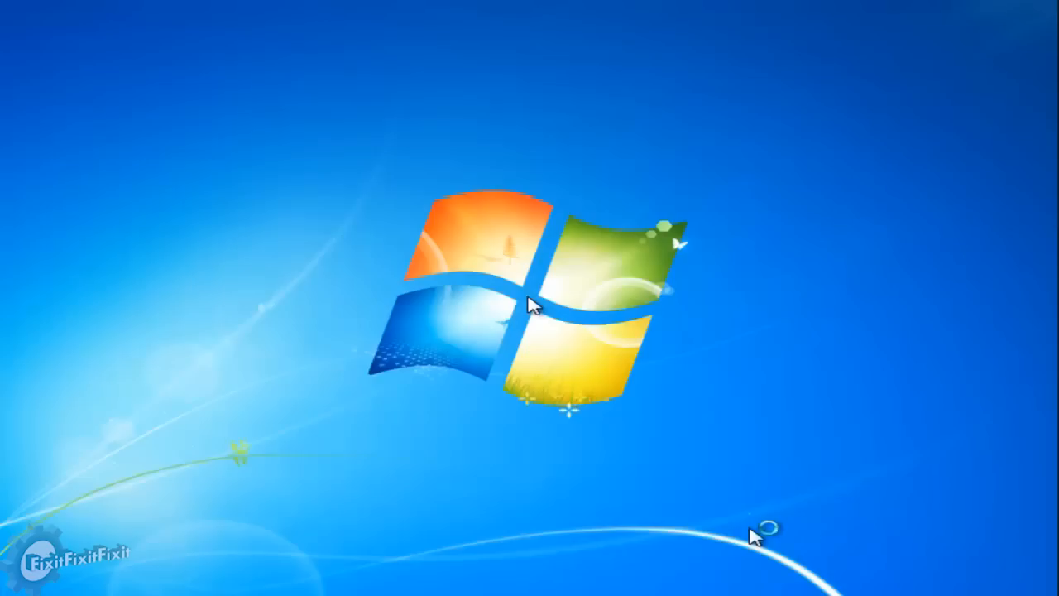